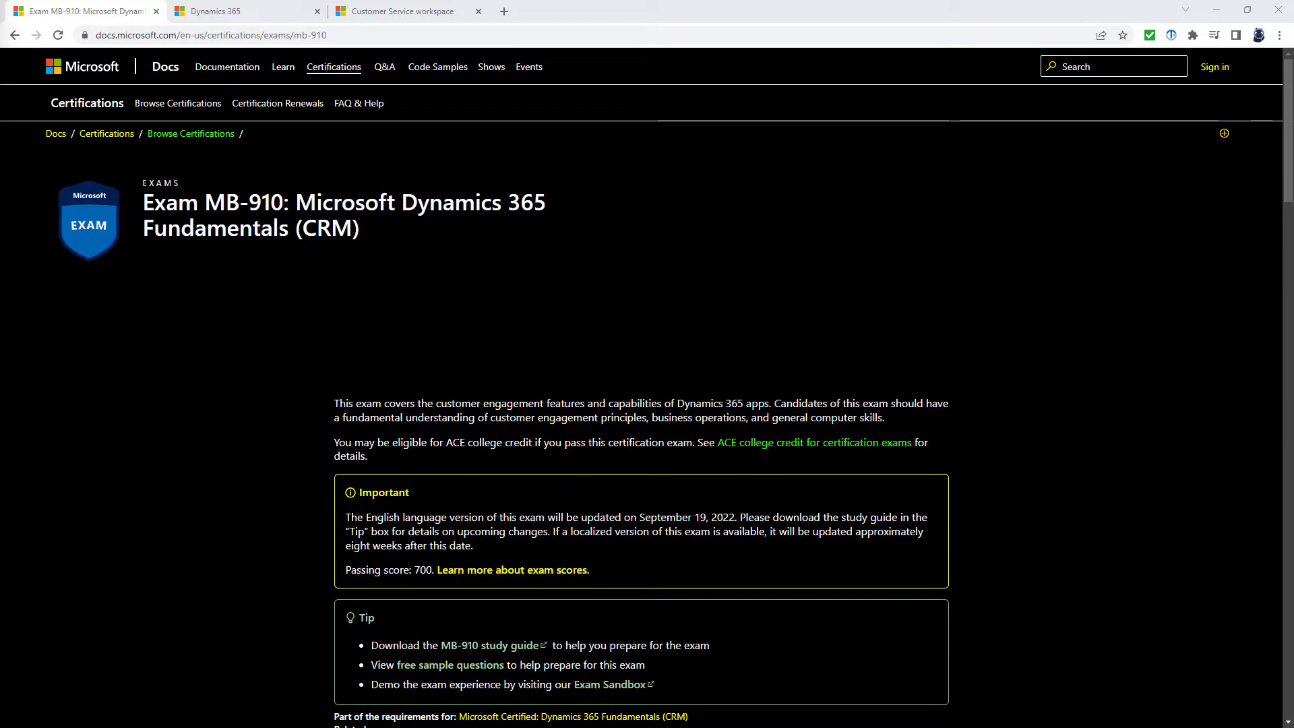
# Open the MB-910 study guide PDF from the Tip box and mark 'Fundamentals' in its title
pyautogui.scroll(-3)
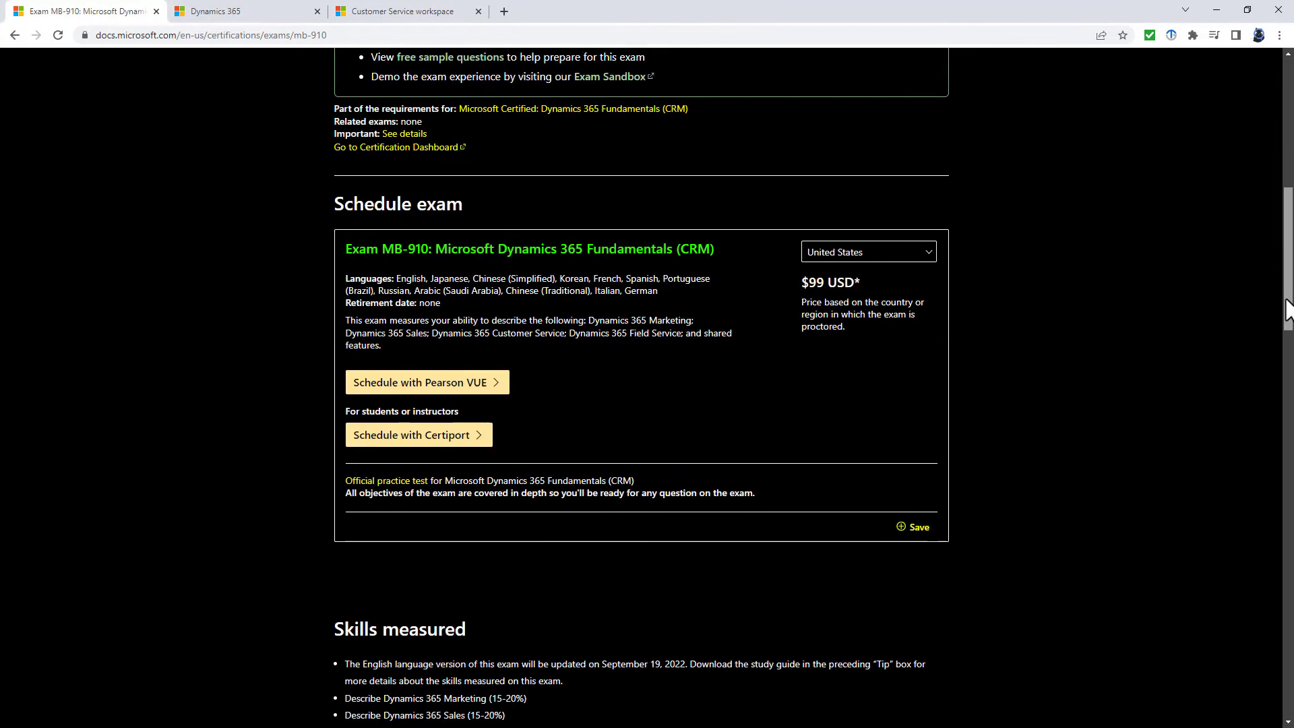
pyautogui.scroll(-3)
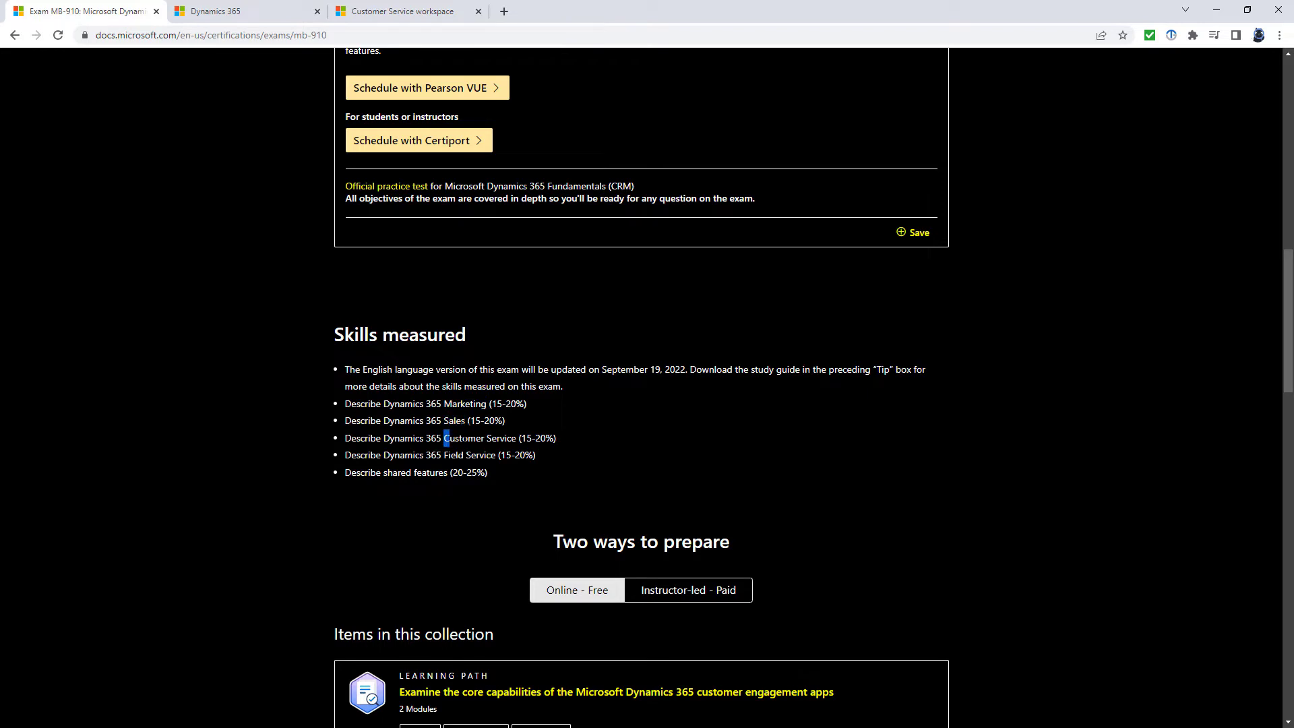
pyautogui.doubleClick(469, 456)
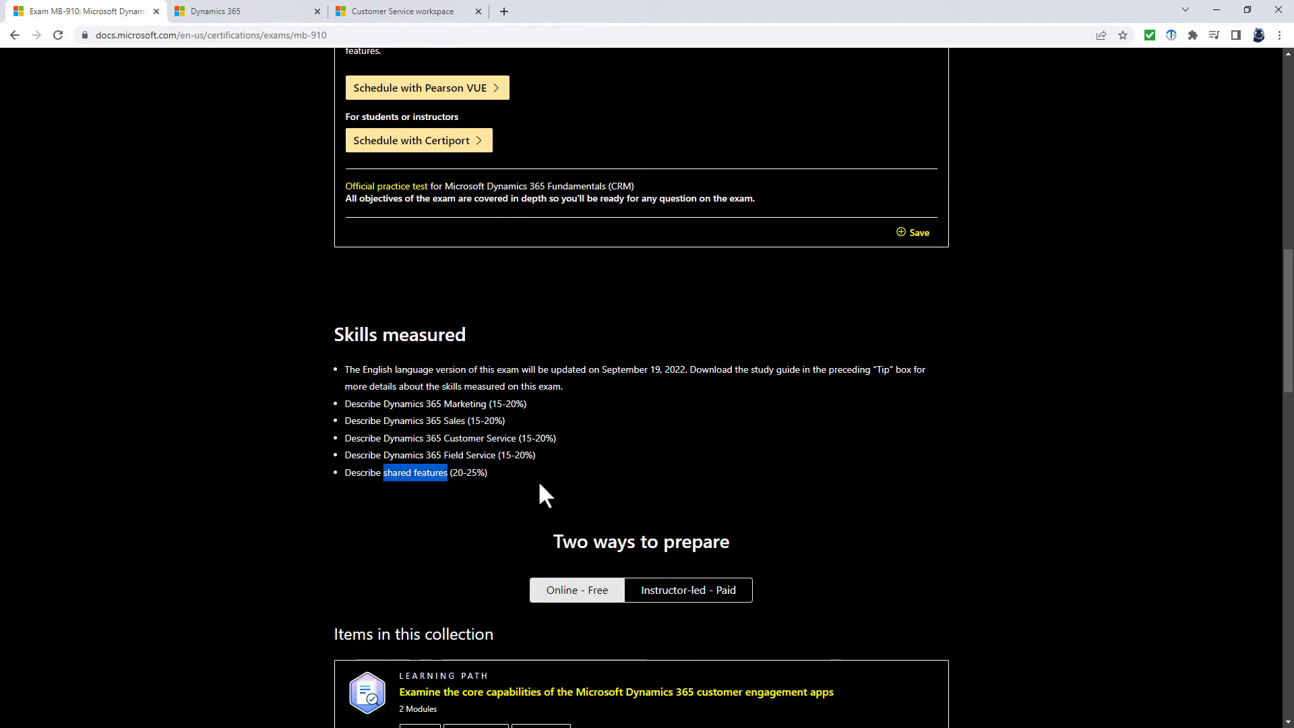
pyautogui.moveTo(520, 441)
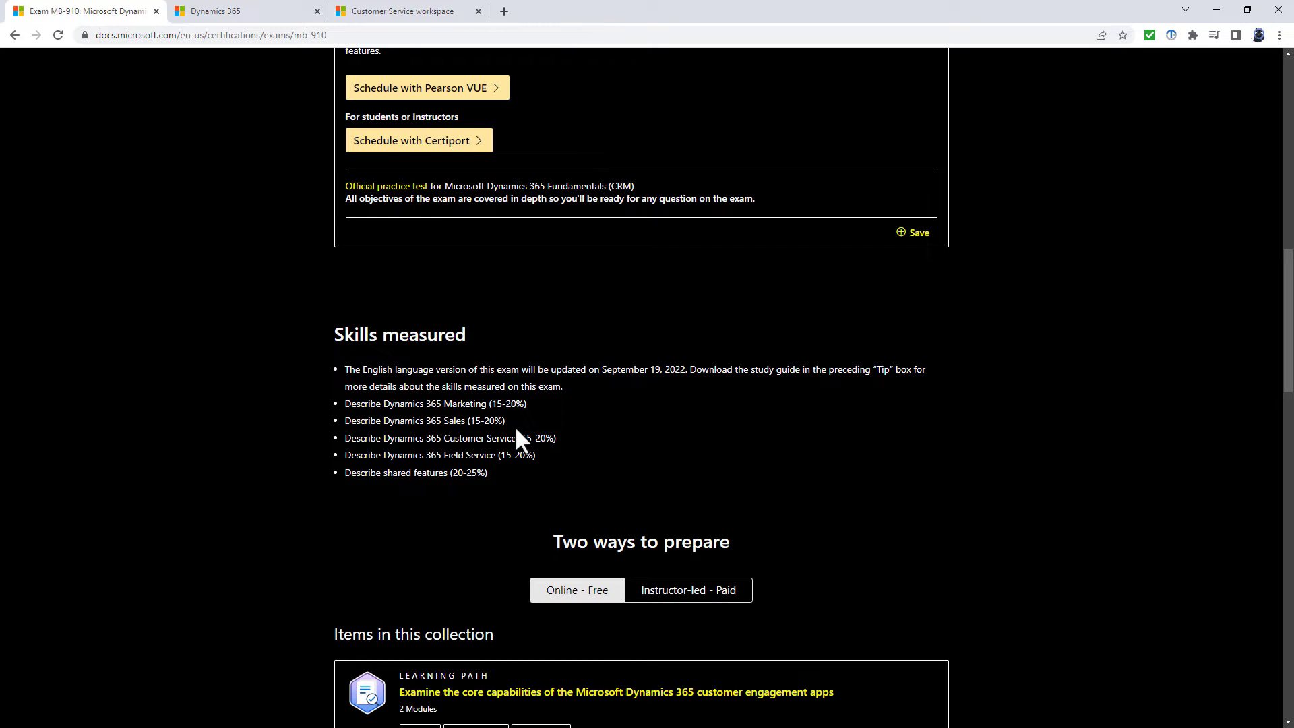
pyautogui.moveTo(562, 409)
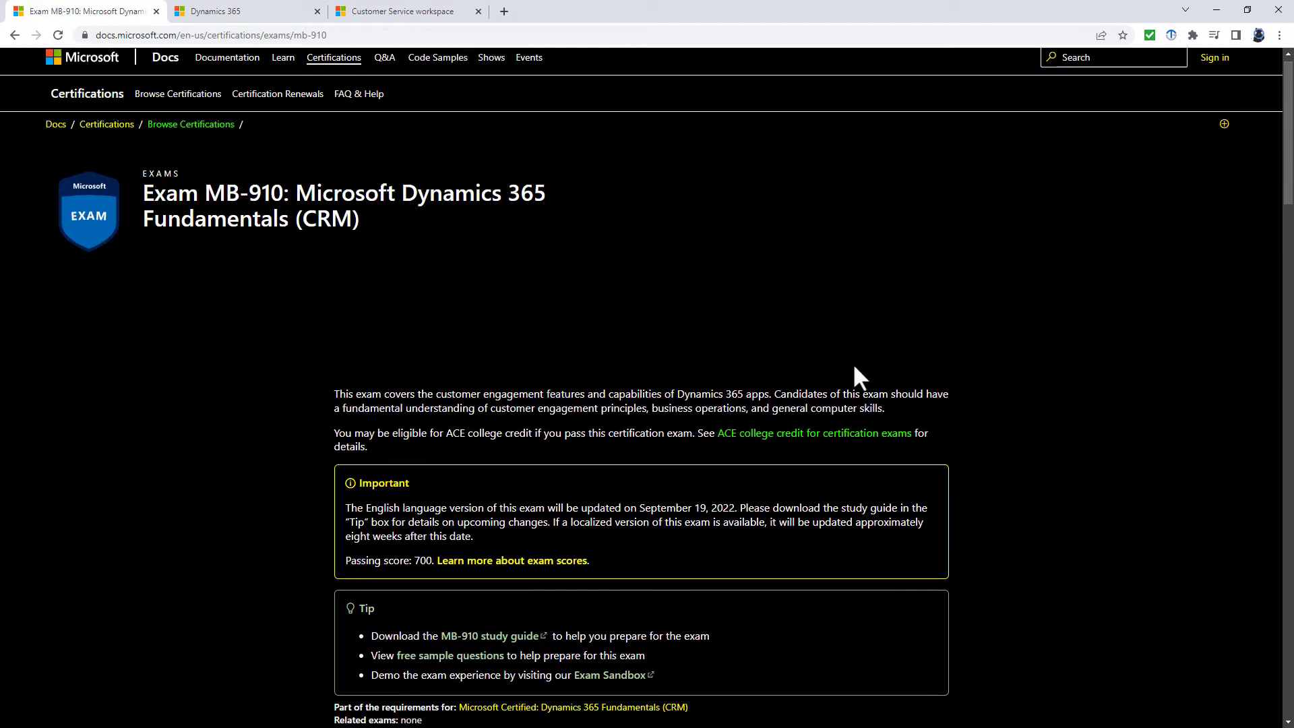
pyautogui.moveTo(499, 644)
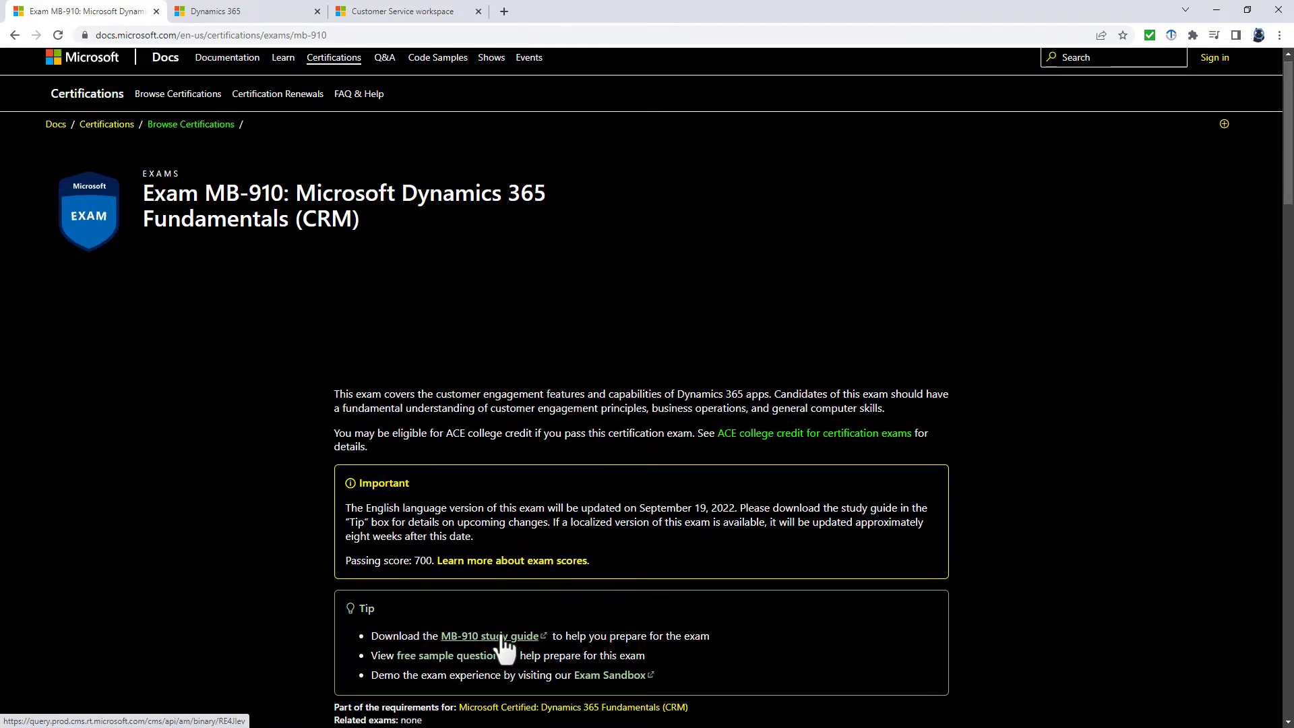
pyautogui.click(489, 636)
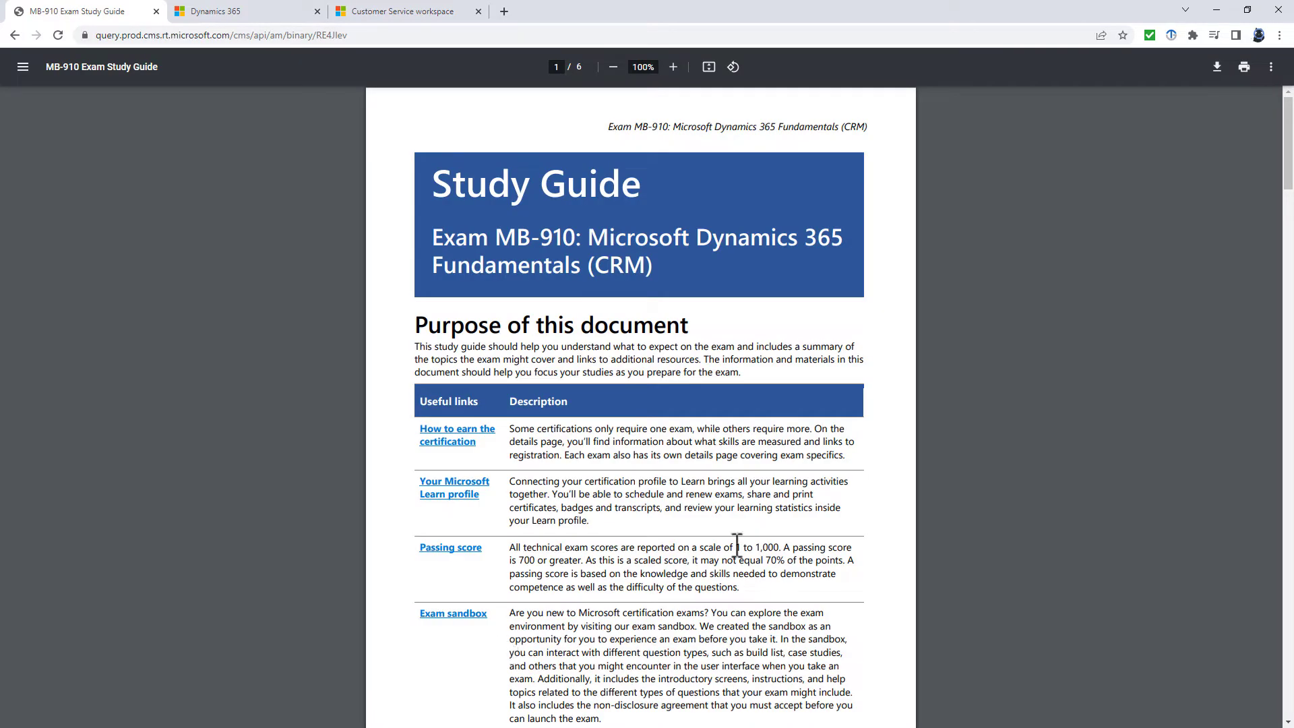
pyautogui.moveTo(512, 253)
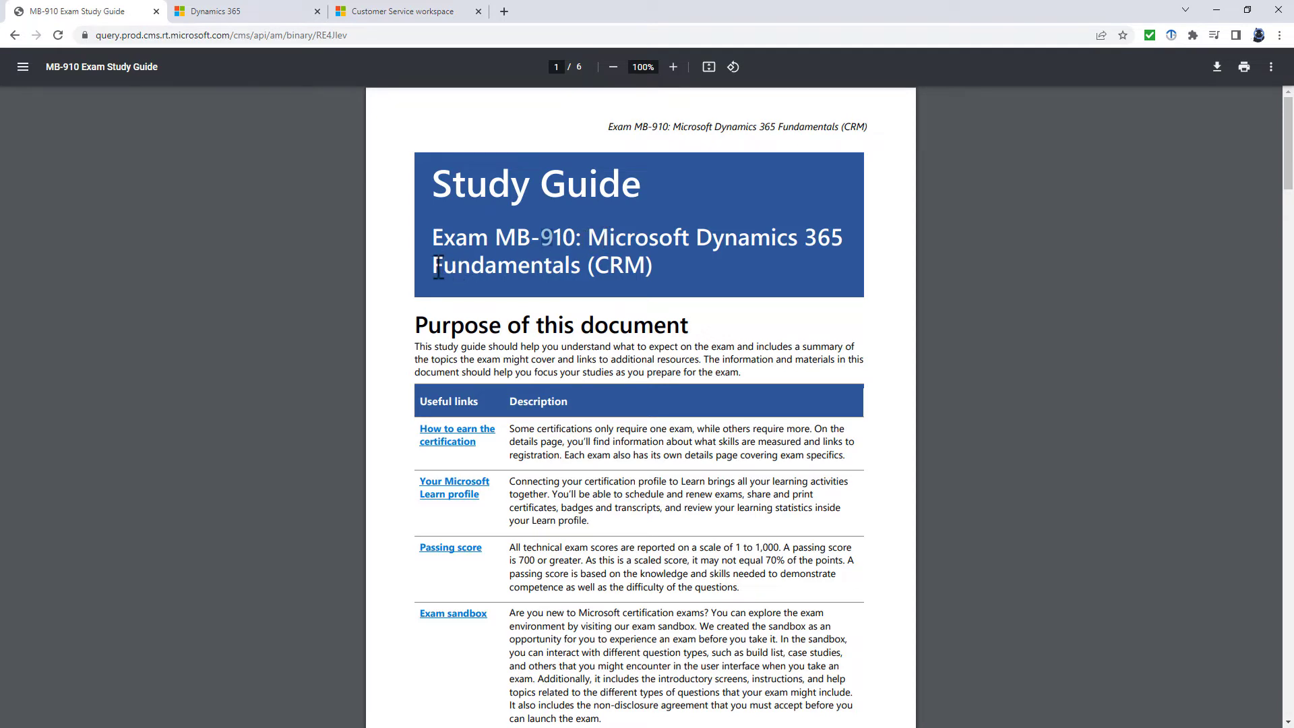
pyautogui.doubleClick(504, 264)
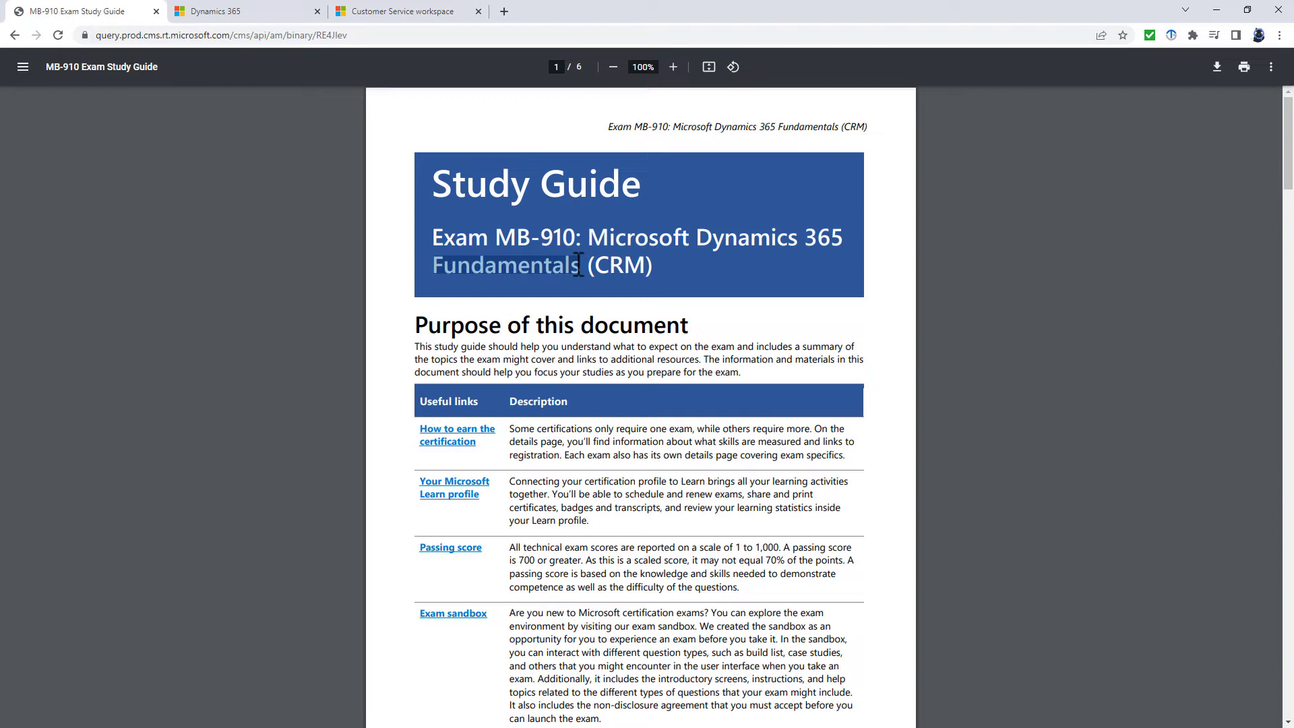
pyautogui.moveTo(1212, 145)
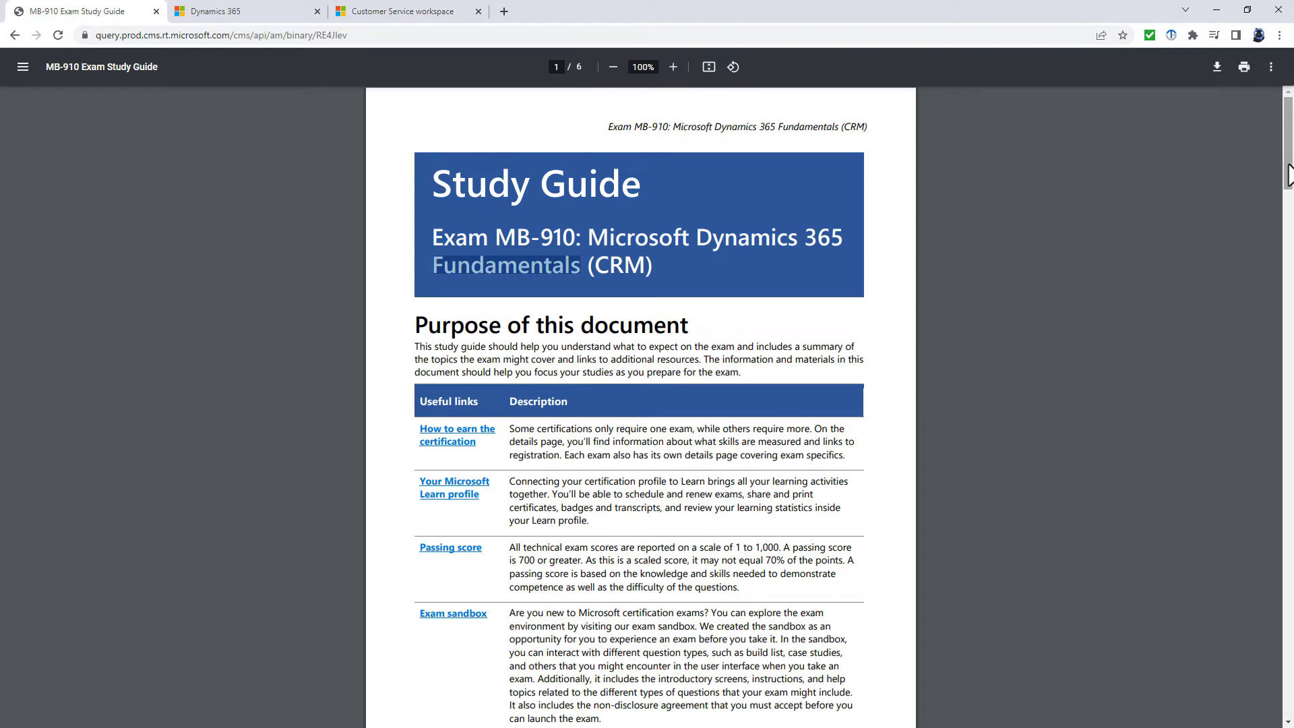
# On page 2, highlight the Skills measured heading, the skills list and the first note's text
pyautogui.scroll(-3)
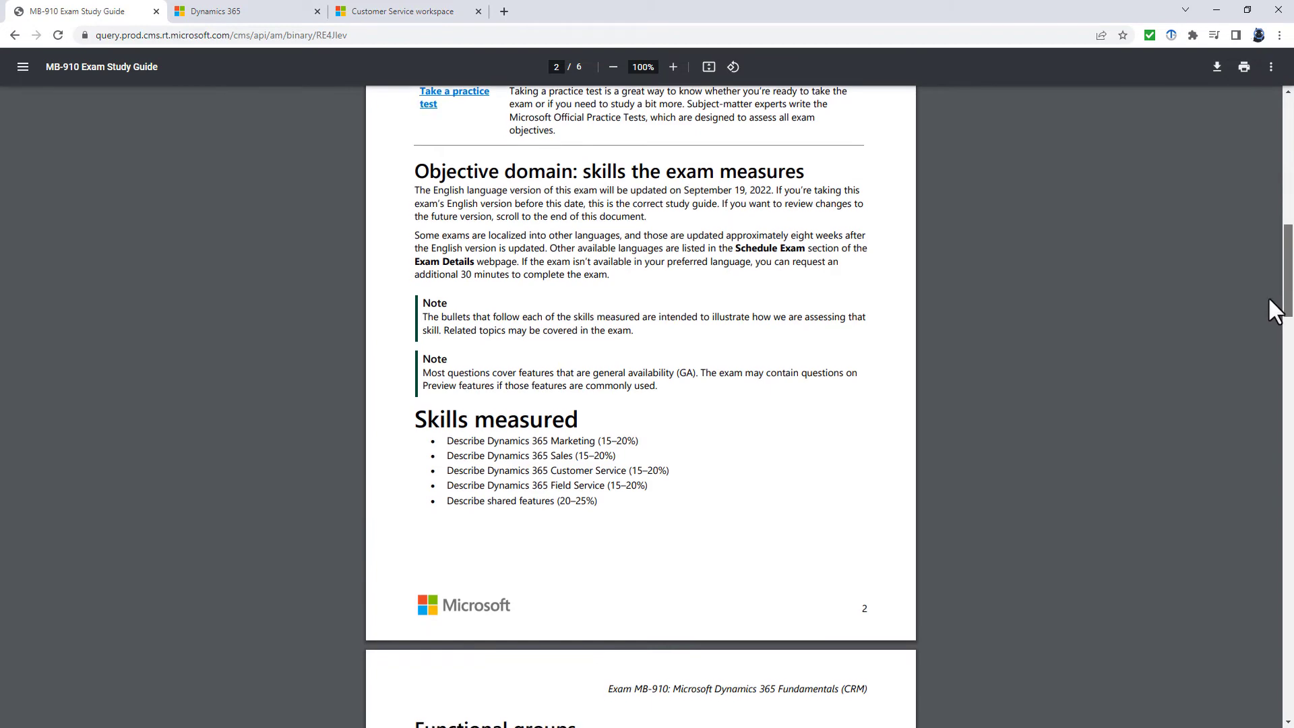
pyautogui.scroll(-3)
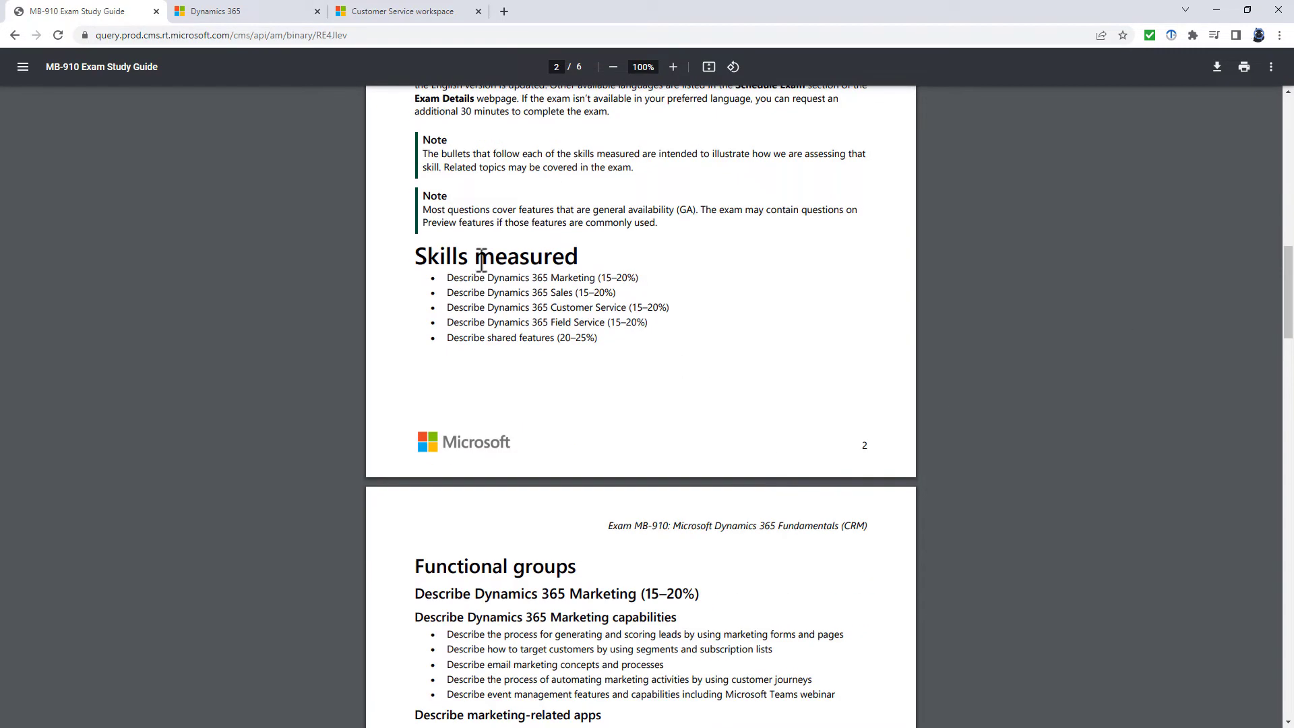
pyautogui.doubleClick(495, 256)
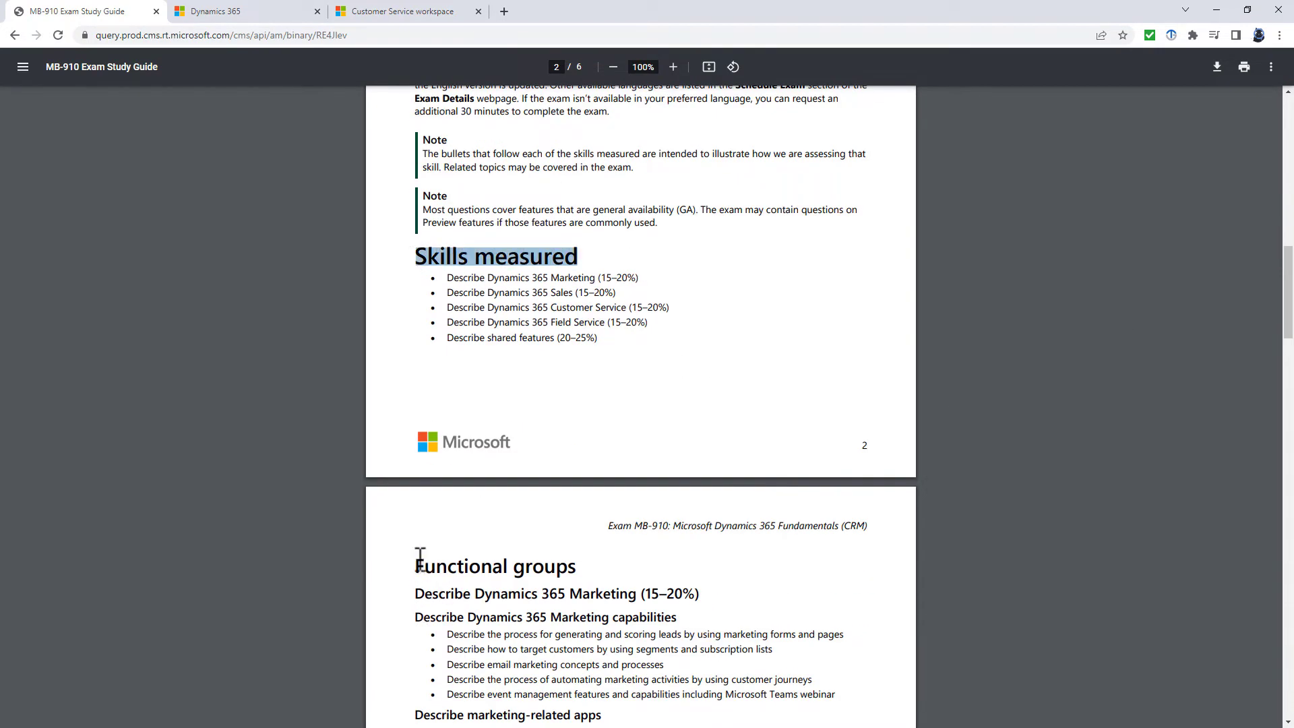
pyautogui.moveTo(415, 565); pyautogui.dragTo(833, 694)
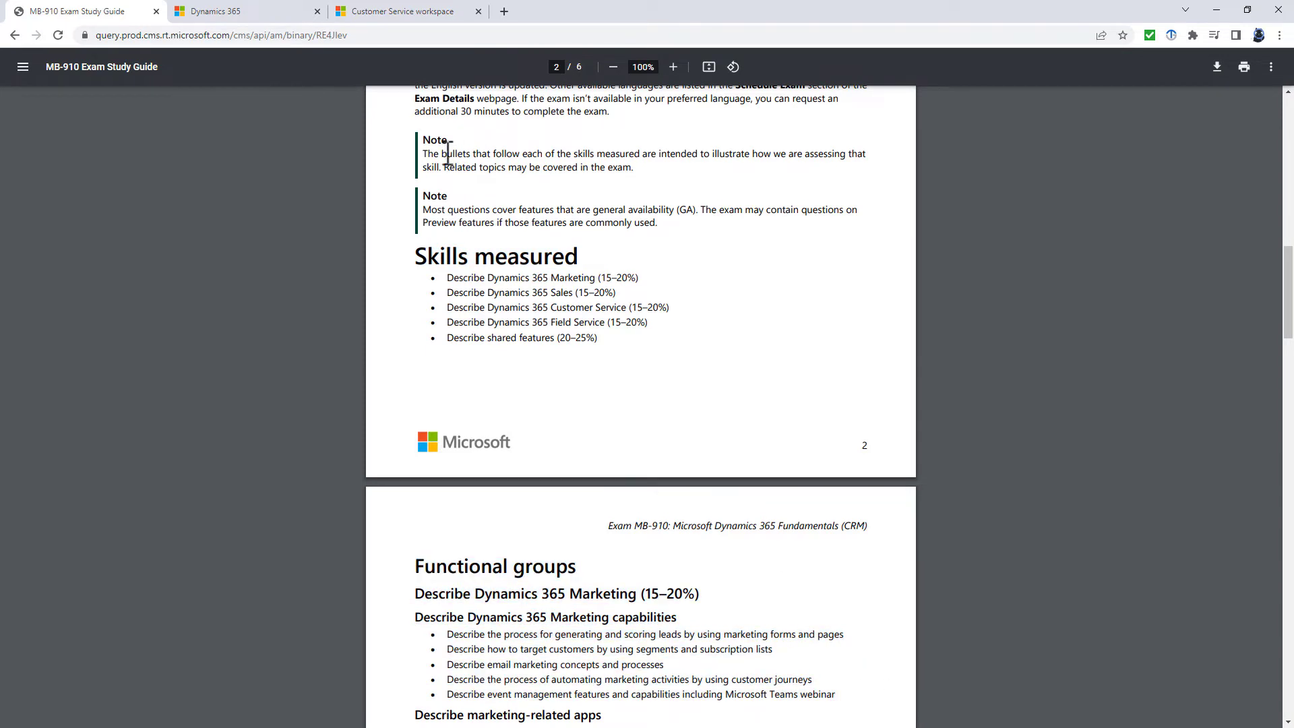
pyautogui.moveTo(442, 153); pyautogui.dragTo(809, 153)
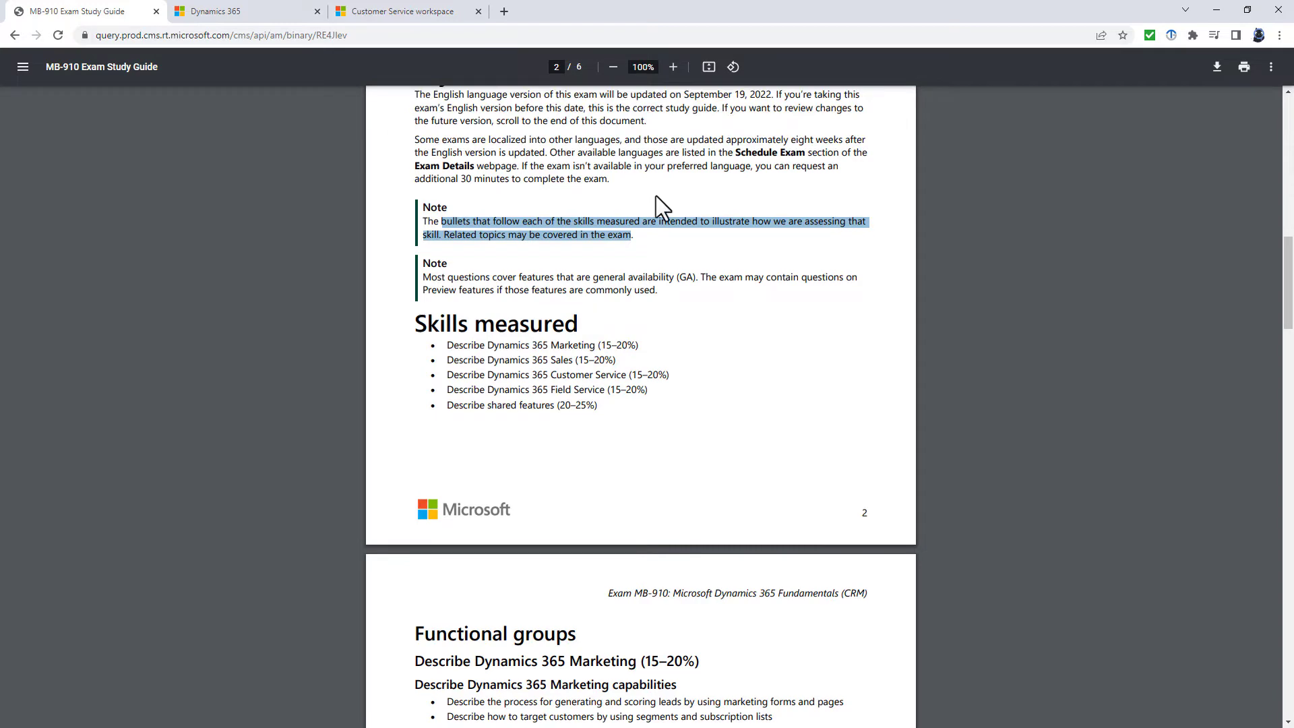
pyautogui.moveTo(688, 203)
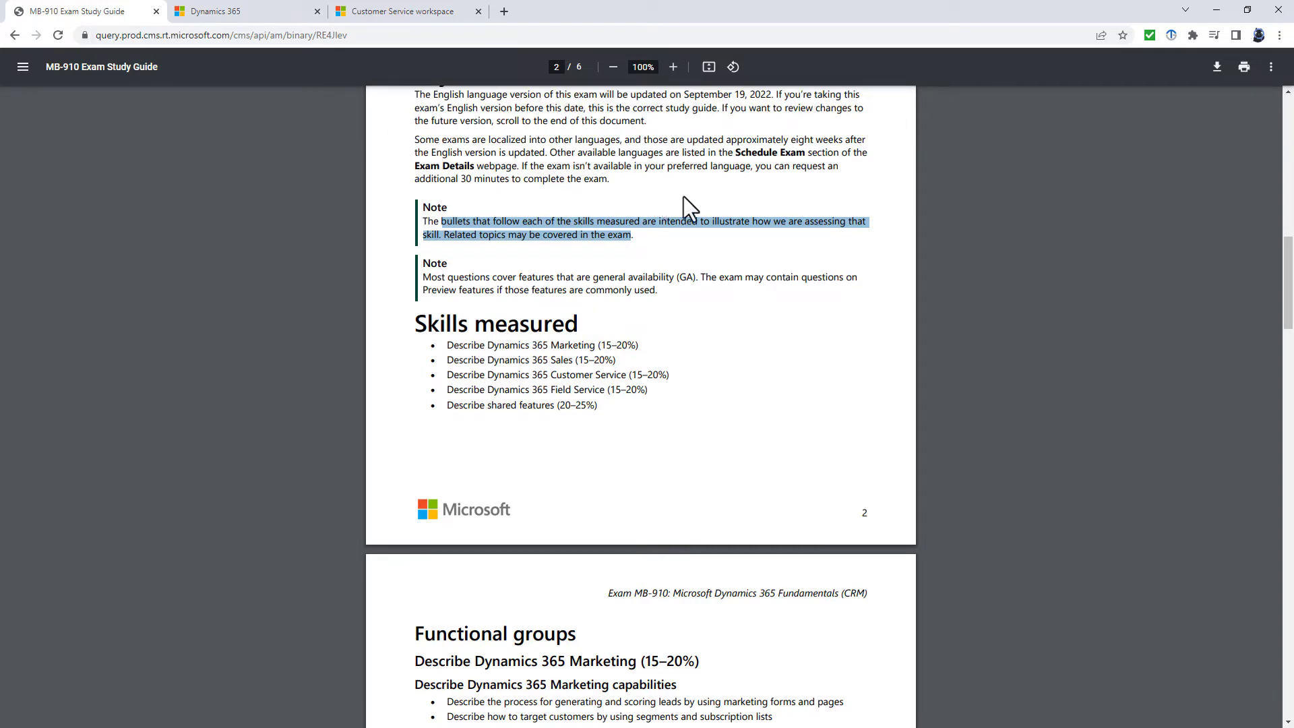
# Highlight the Microsoft Teams webinar wording in the Marketing capabilities bullets, then switch to Dynamics 365
pyautogui.scroll(-3)
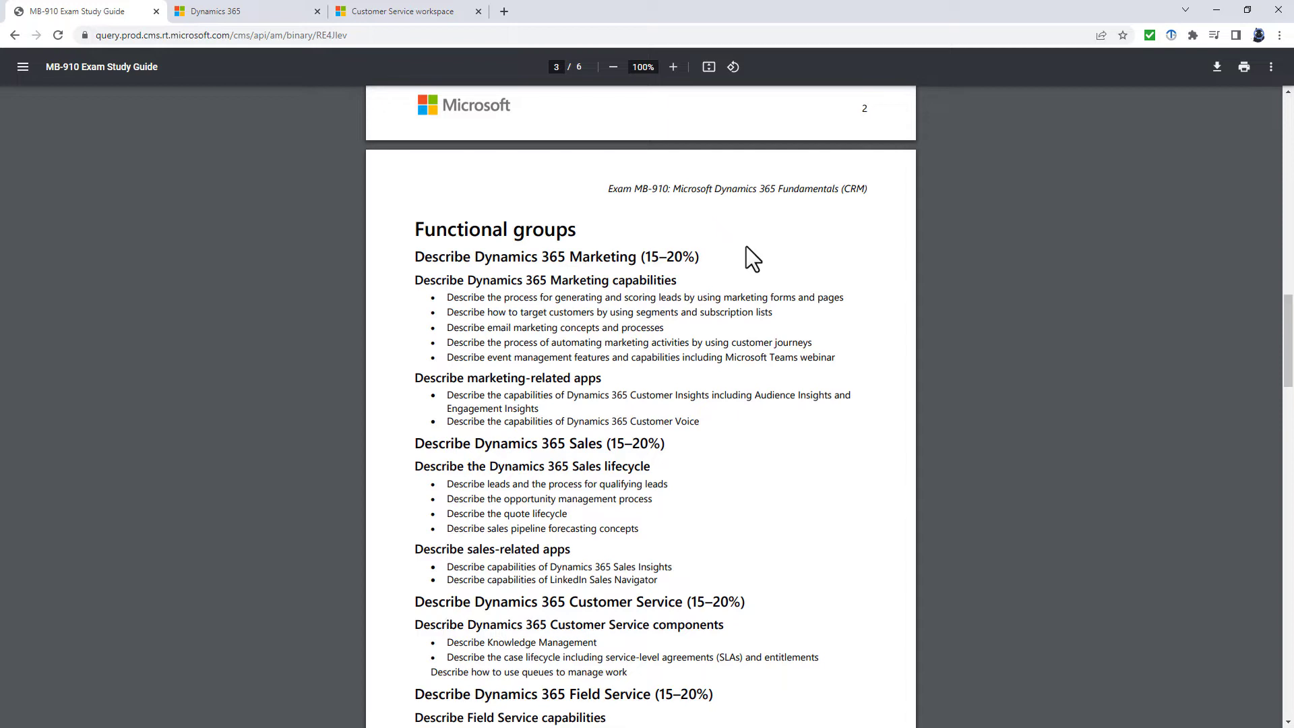
pyautogui.moveTo(717, 318)
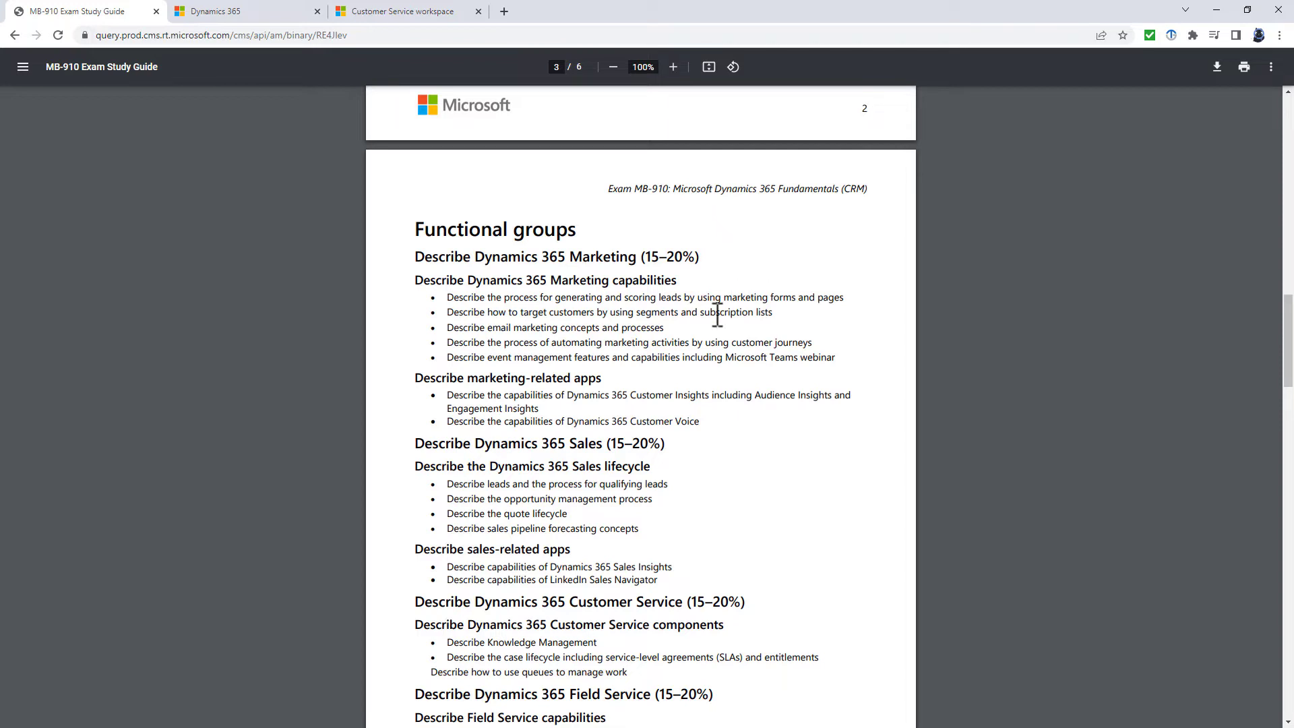
pyautogui.moveTo(683, 357); pyautogui.dragTo(834, 358)
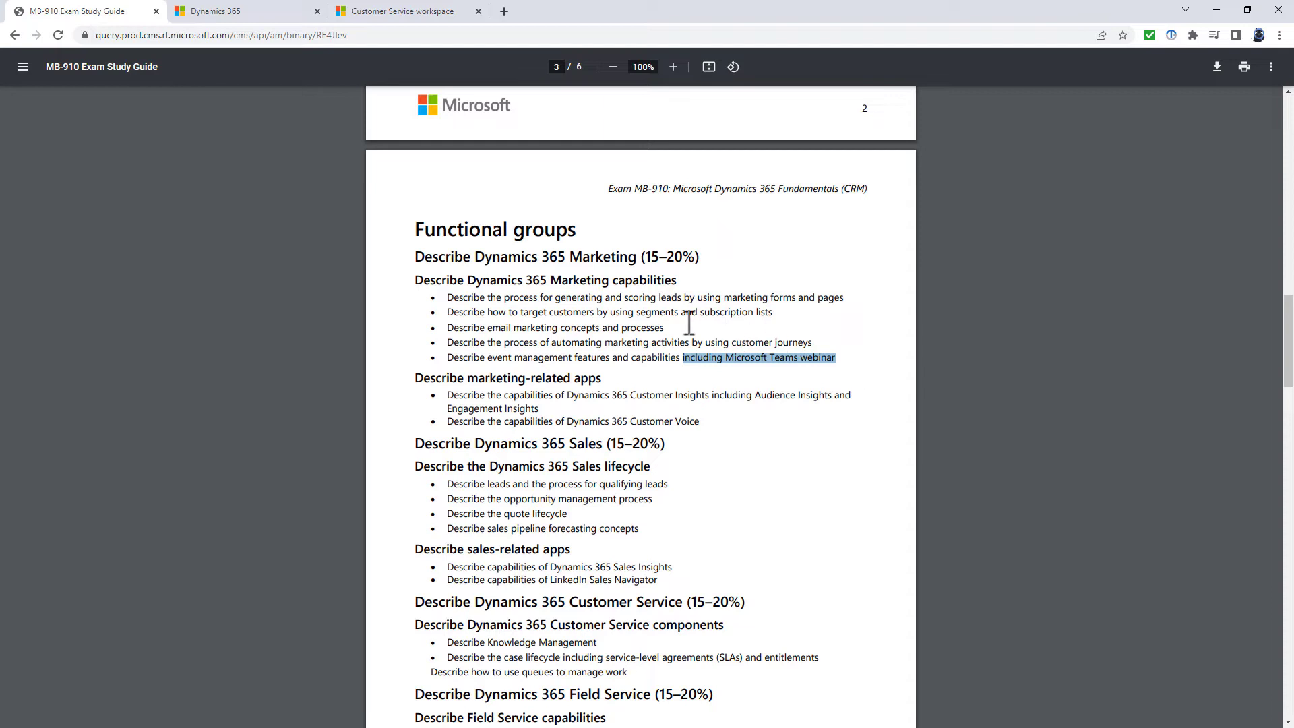
pyautogui.moveTo(450, 297)
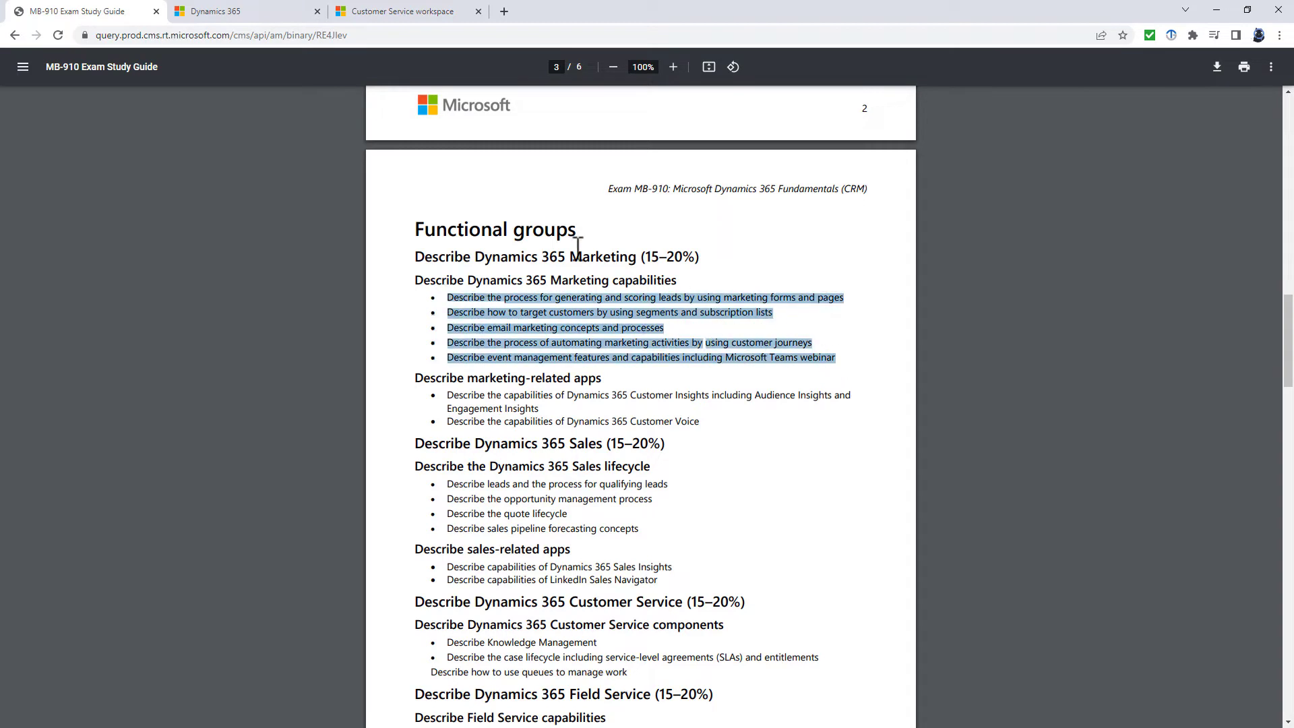
pyautogui.click(223, 11)
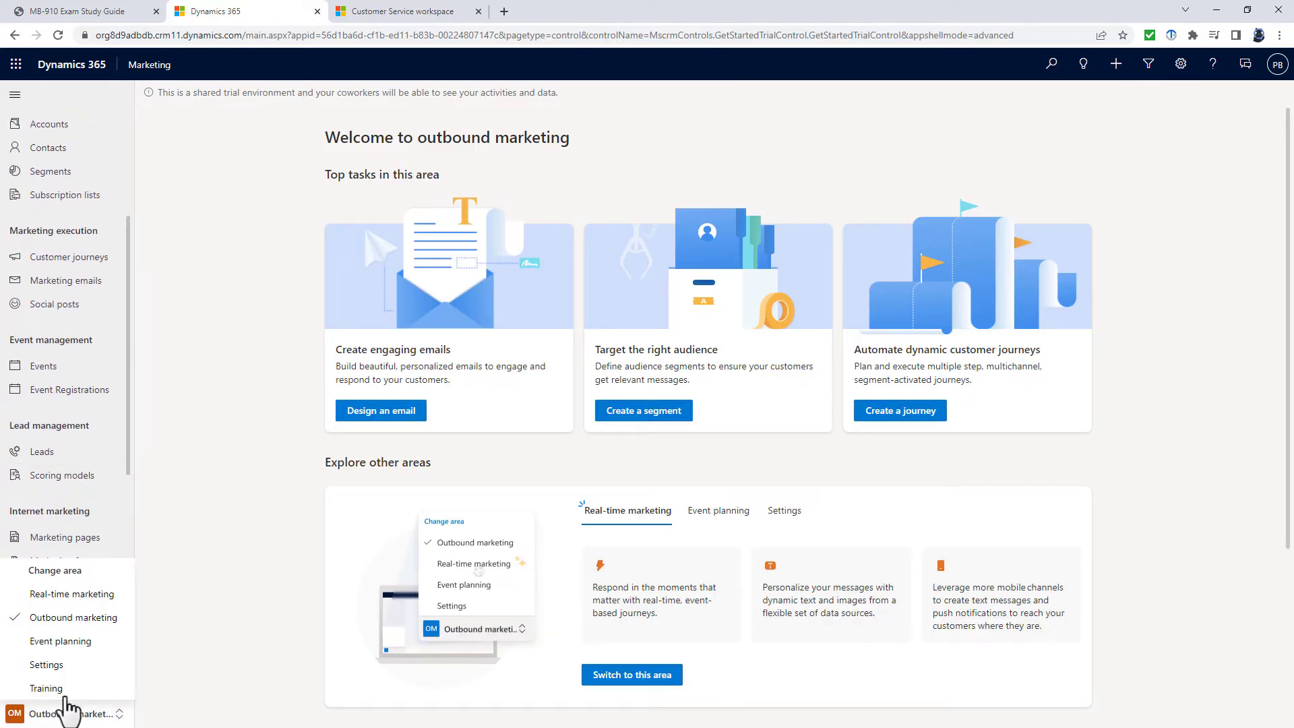
# Switch to the Real-time marketing area and show the All triggers list
pyautogui.click(71, 593)
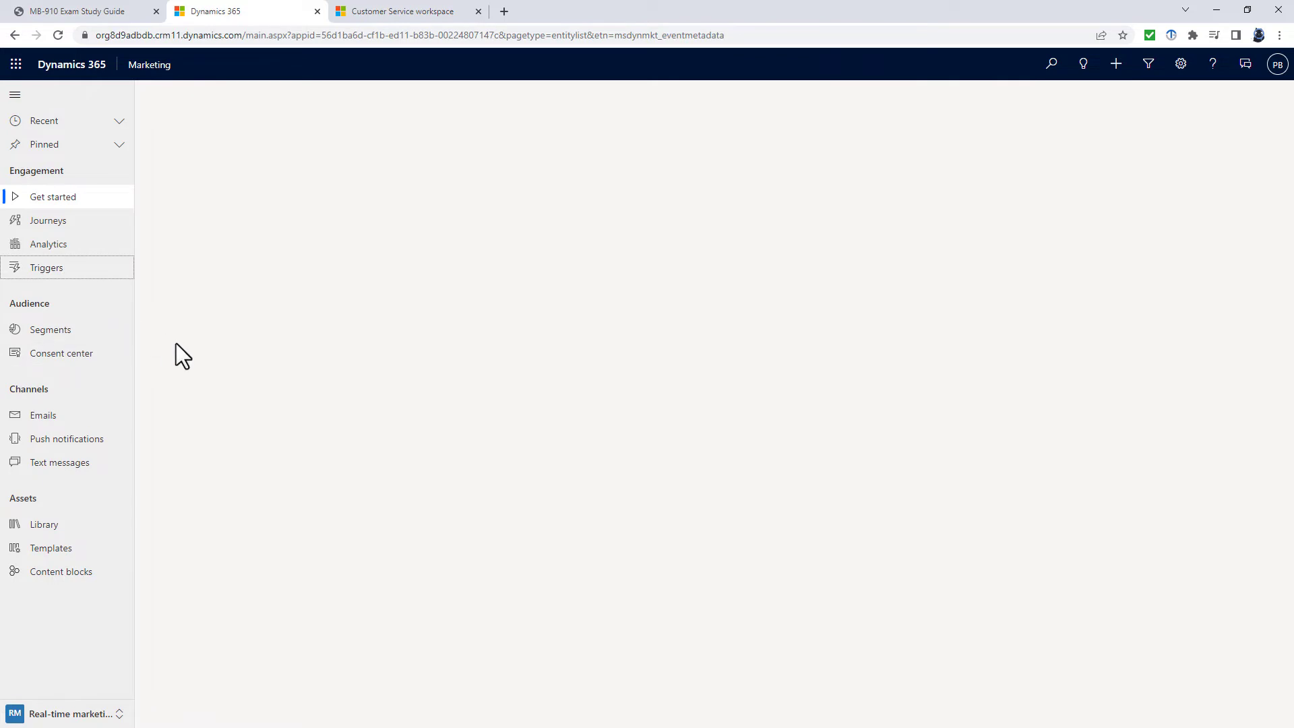
pyautogui.click(47, 267)
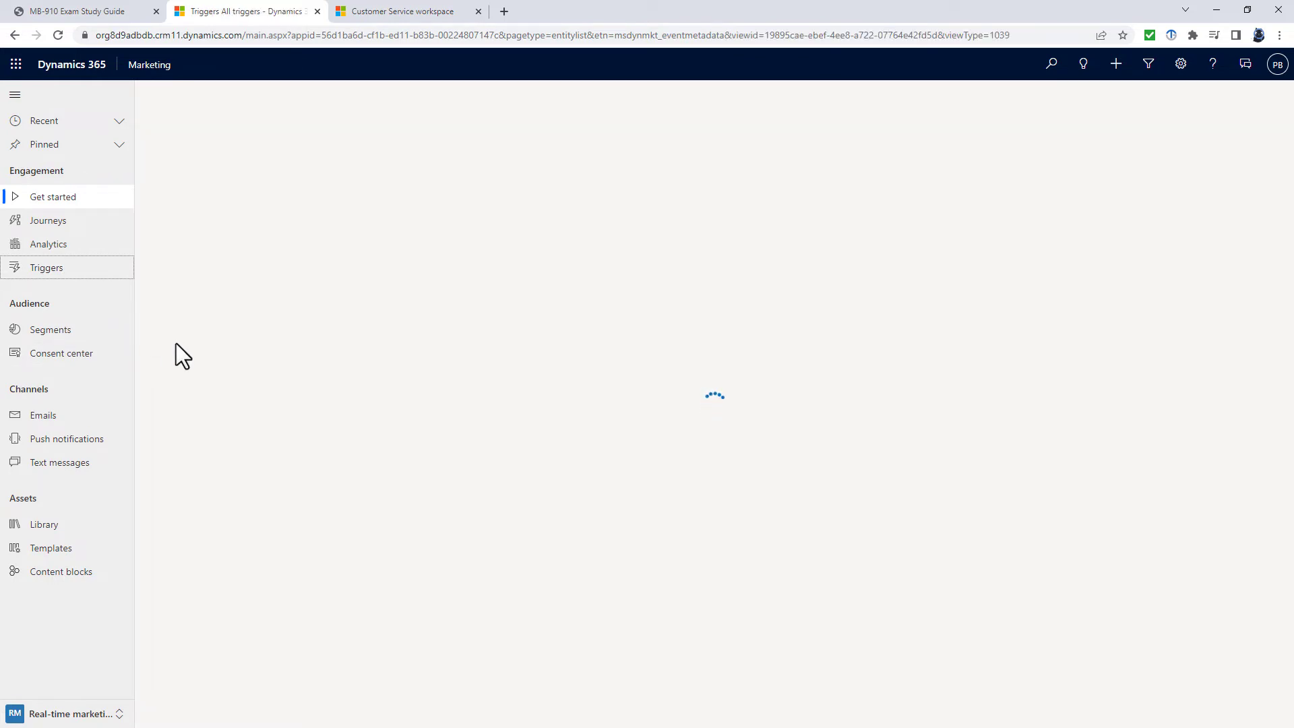
pyautogui.click(47, 267)
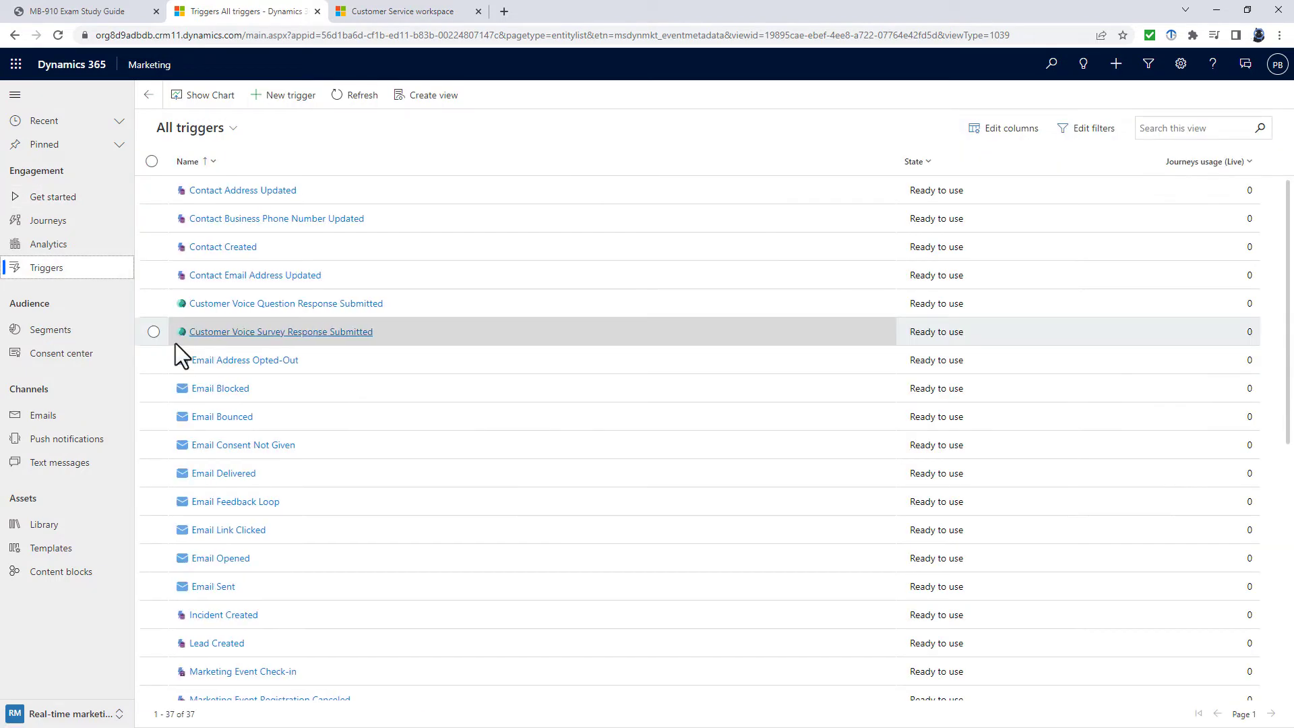
pyautogui.moveTo(365, 348)
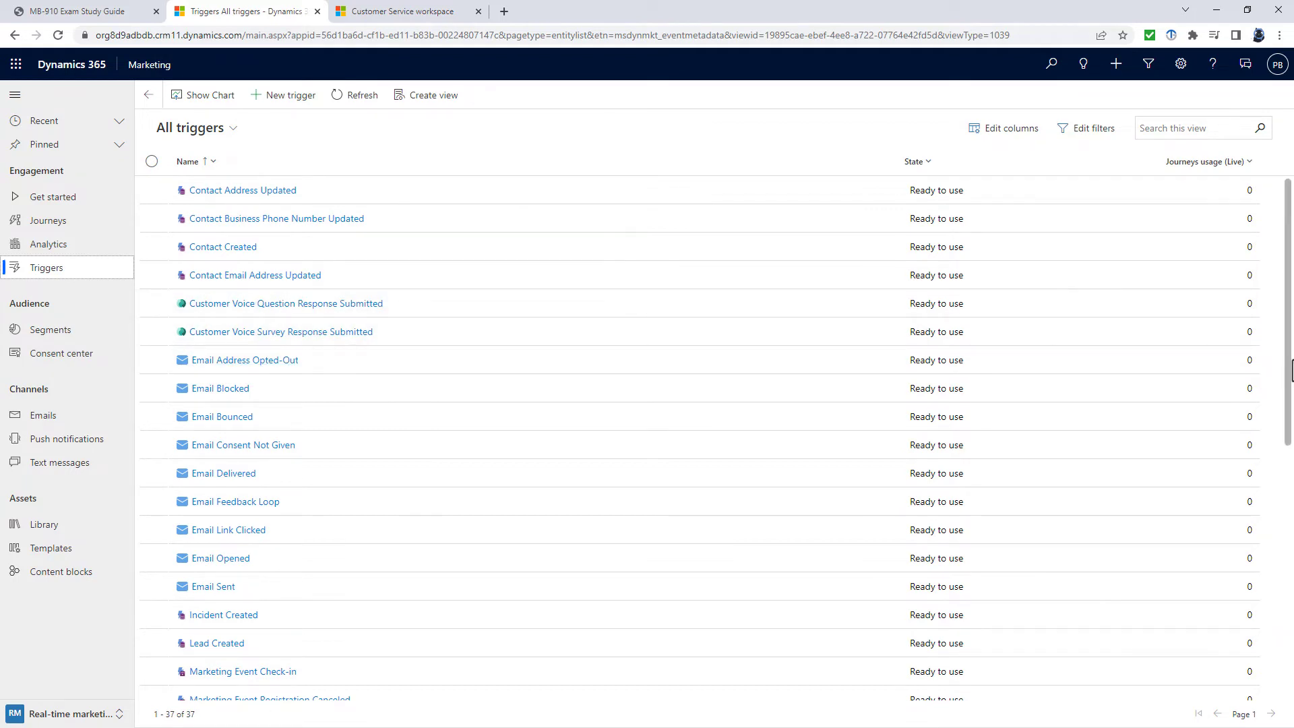
# Scroll the All triggers list down to the Text Message triggers at the end
pyautogui.scroll(-3)
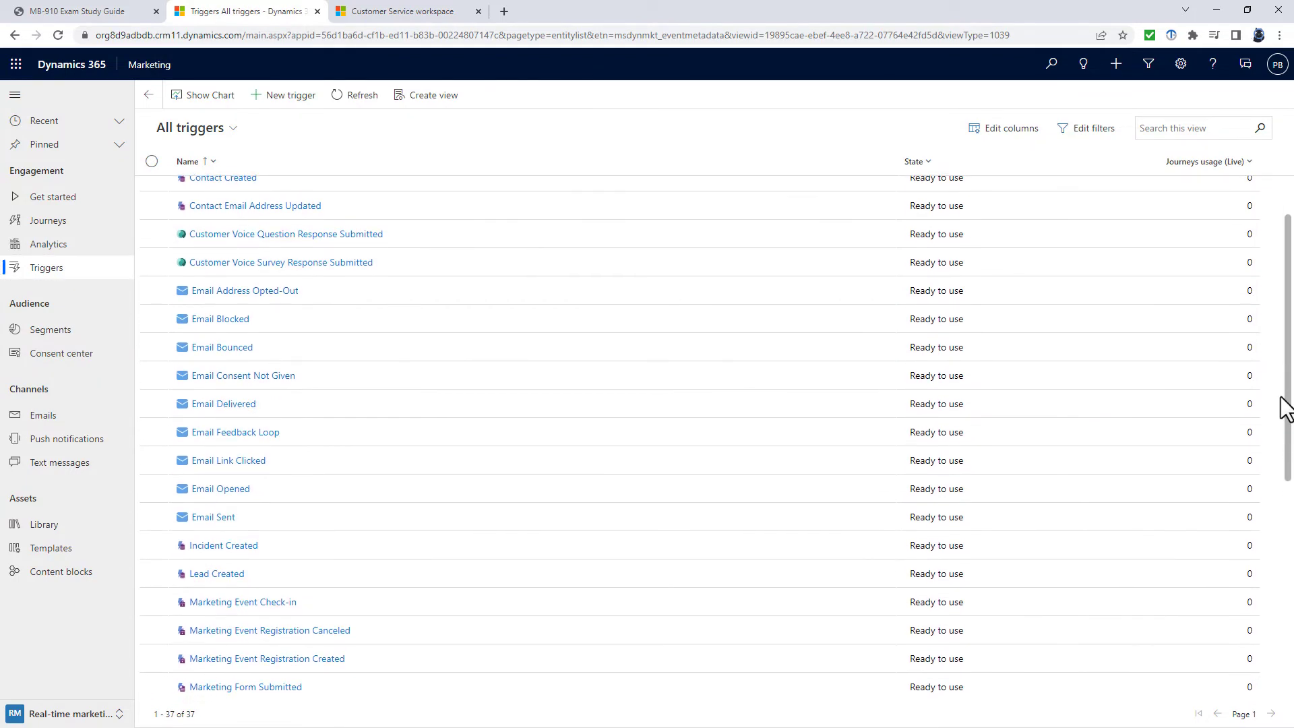
pyautogui.scroll(-3)
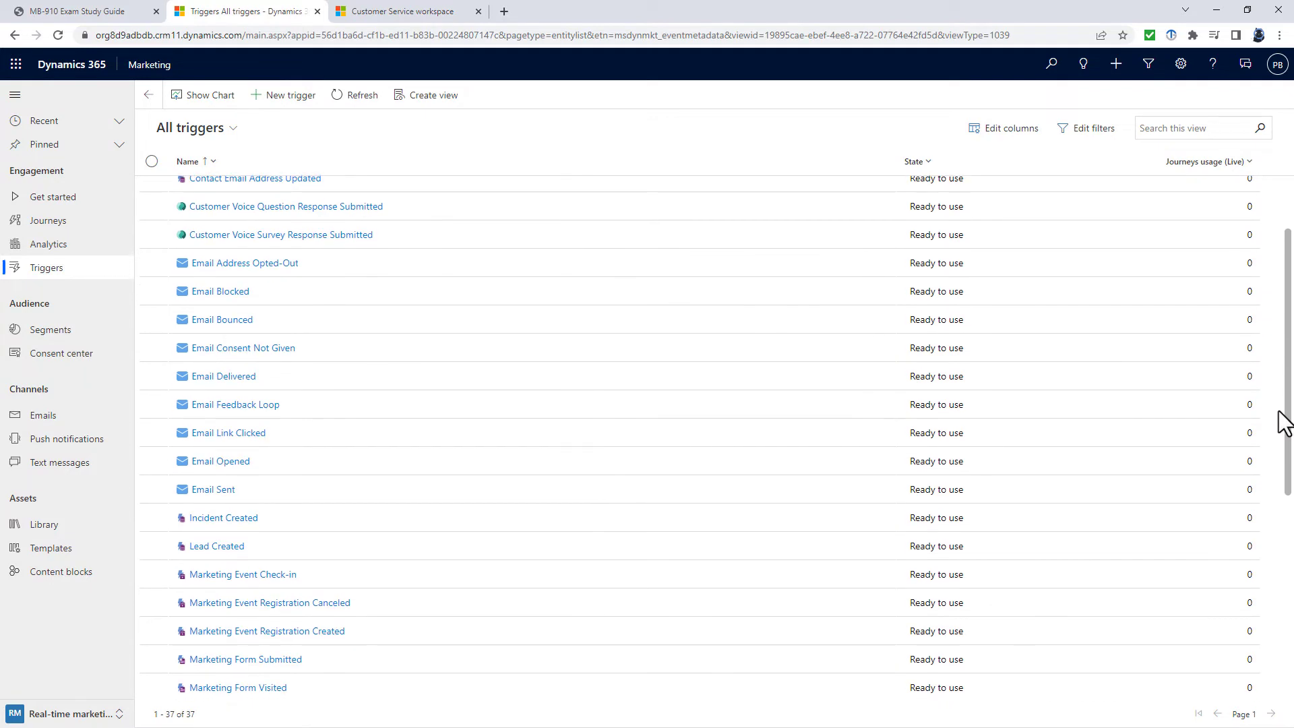
pyautogui.scroll(-3)
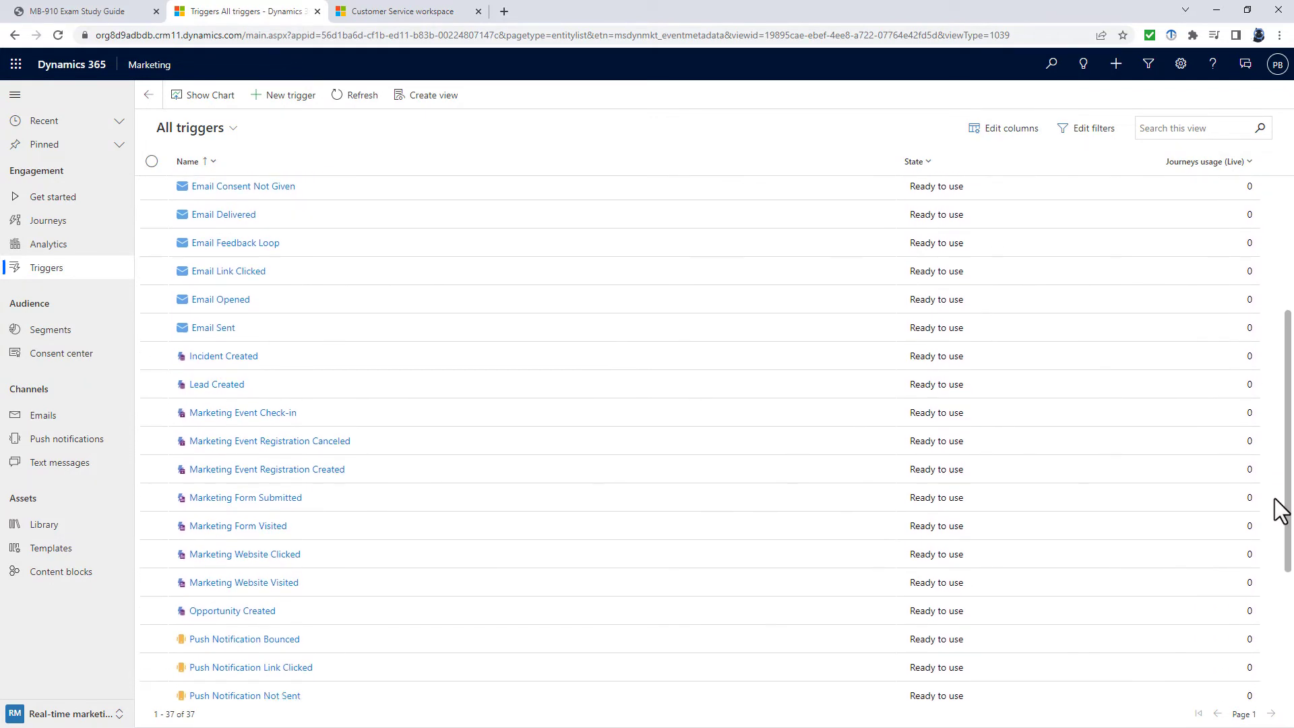
pyautogui.scroll(-3)
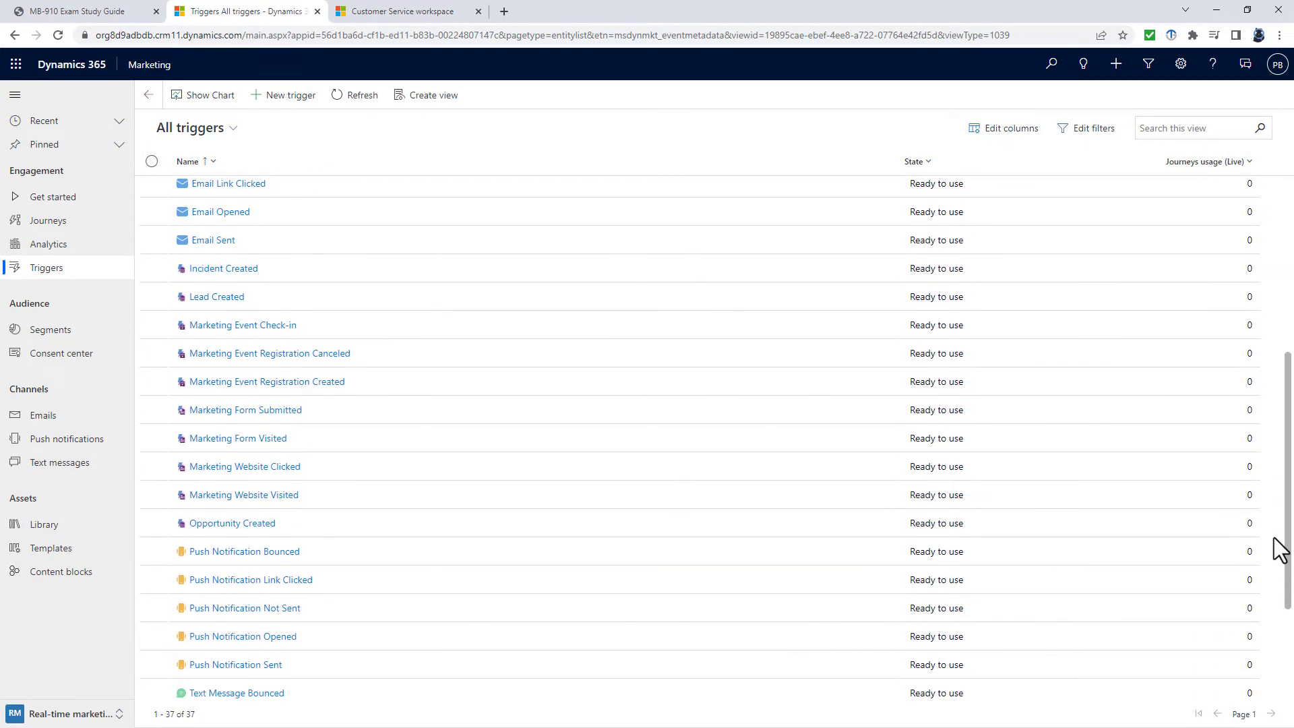
pyautogui.scroll(-3)
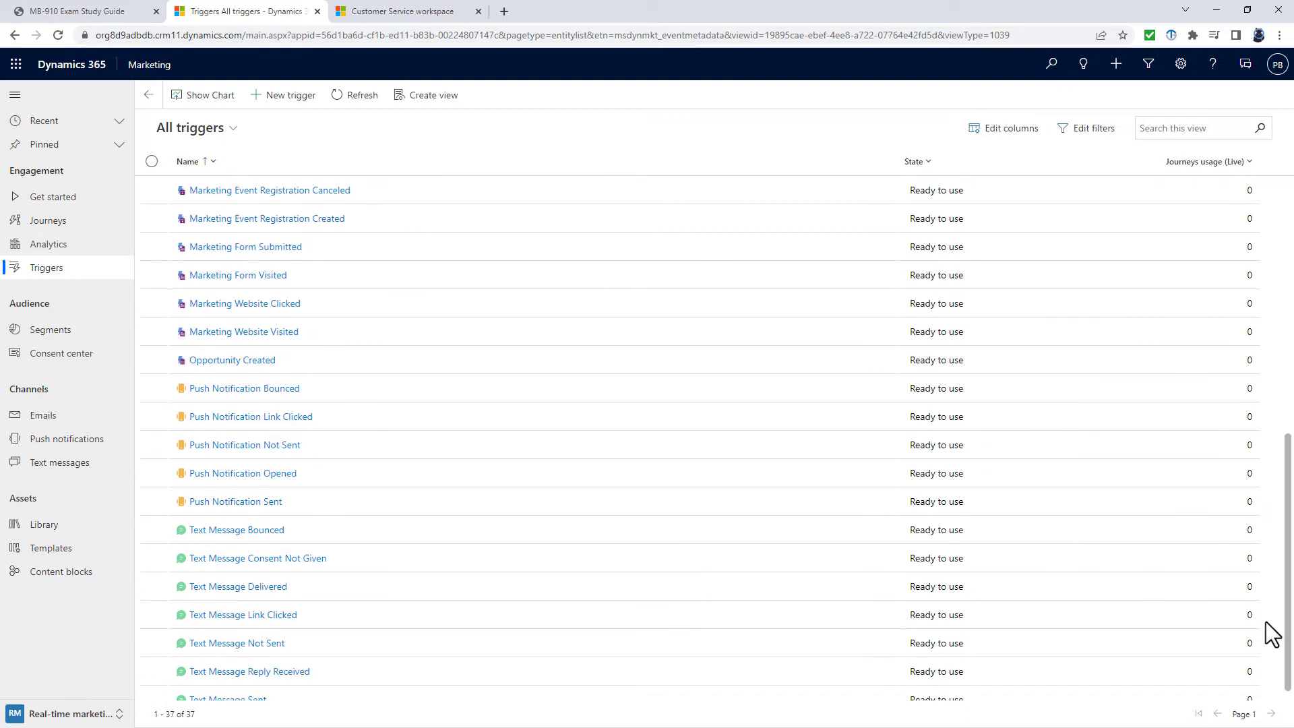
pyautogui.scroll(-3)
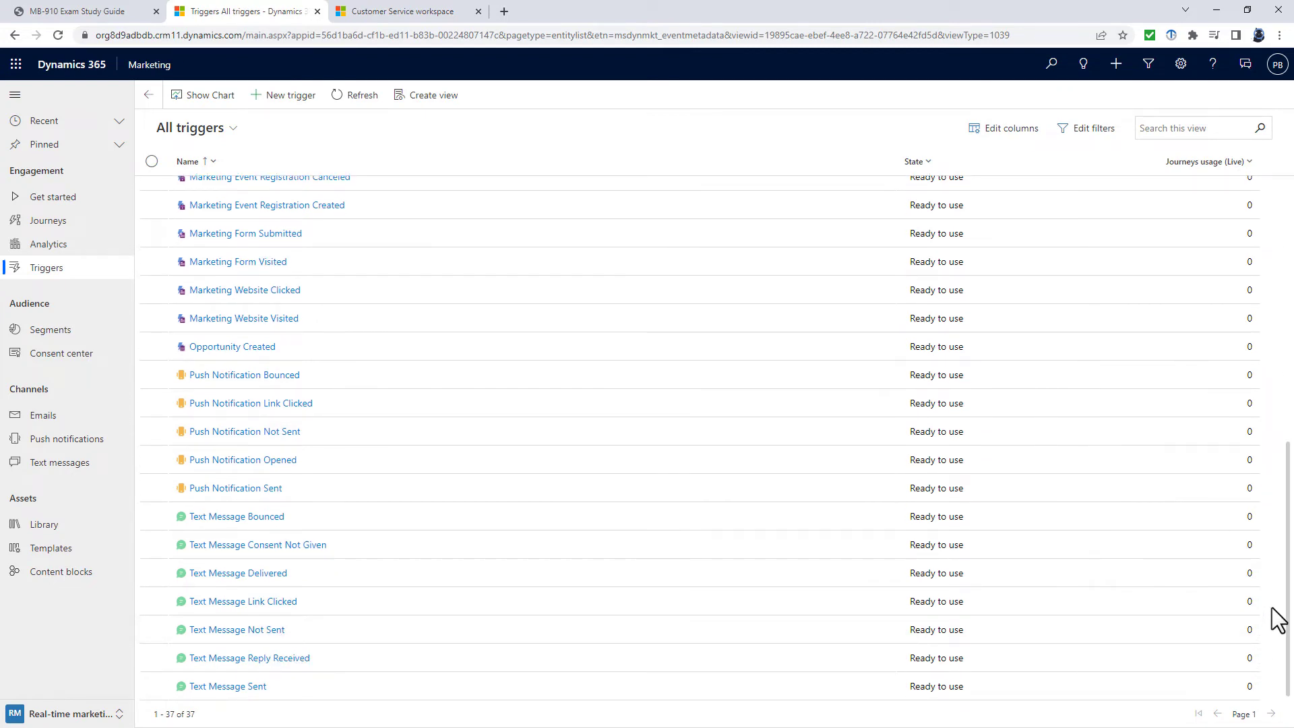
# Return to the MB-910 Exam Study Guide tab in Chrome
pyautogui.click(74, 11)
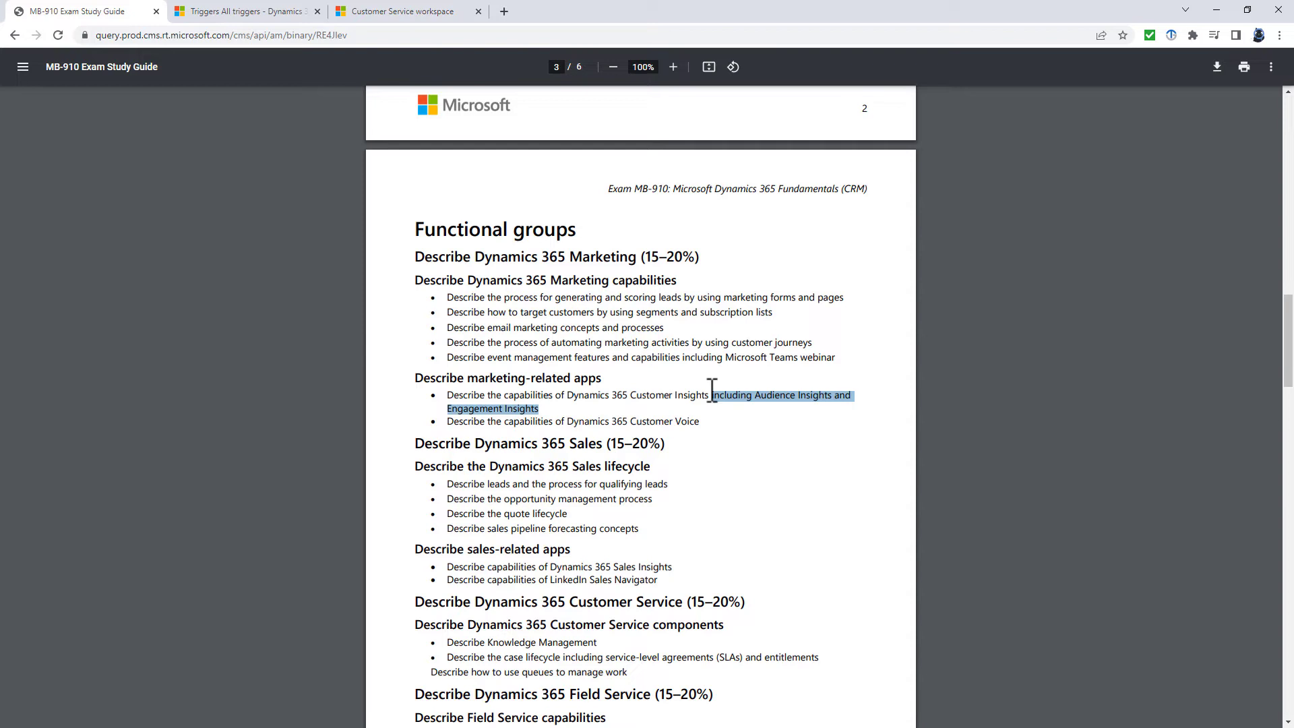
pyautogui.moveTo(417, 445)
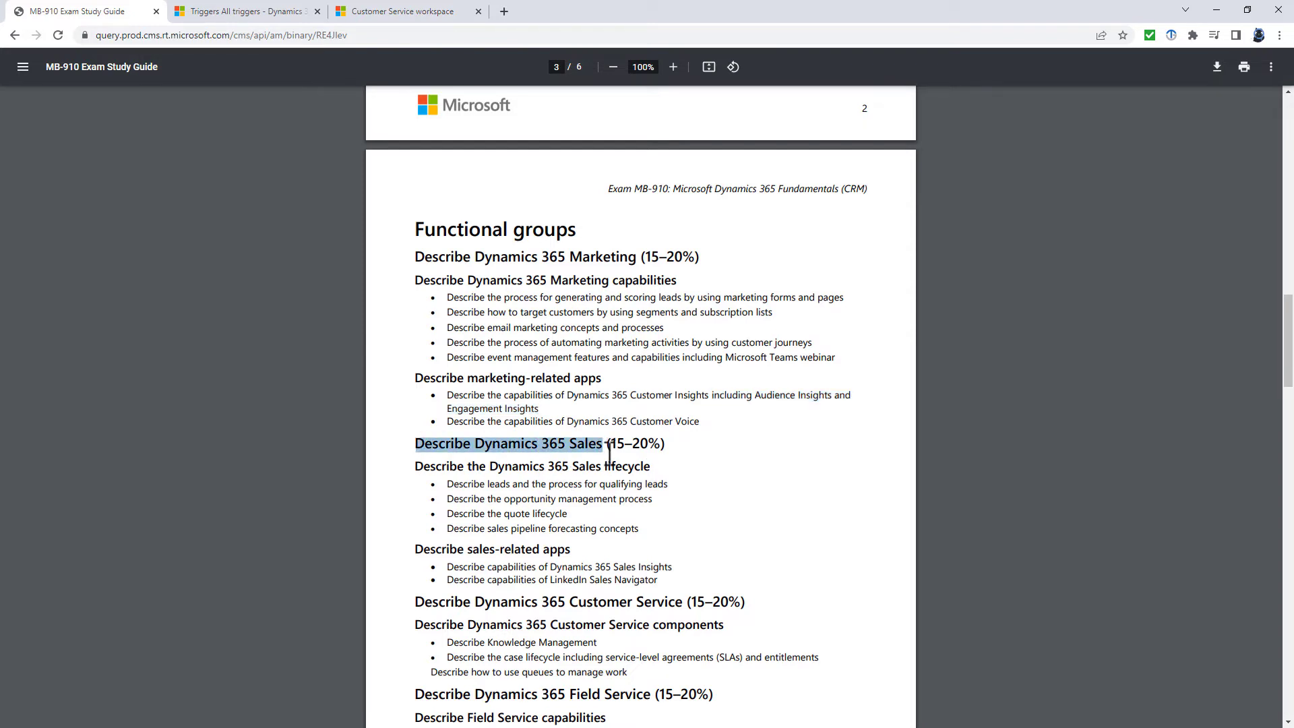
# Highlight the sales pipeline bullet, then narrow the selection to the words 'forecasting concepts'
pyautogui.scroll(-3)
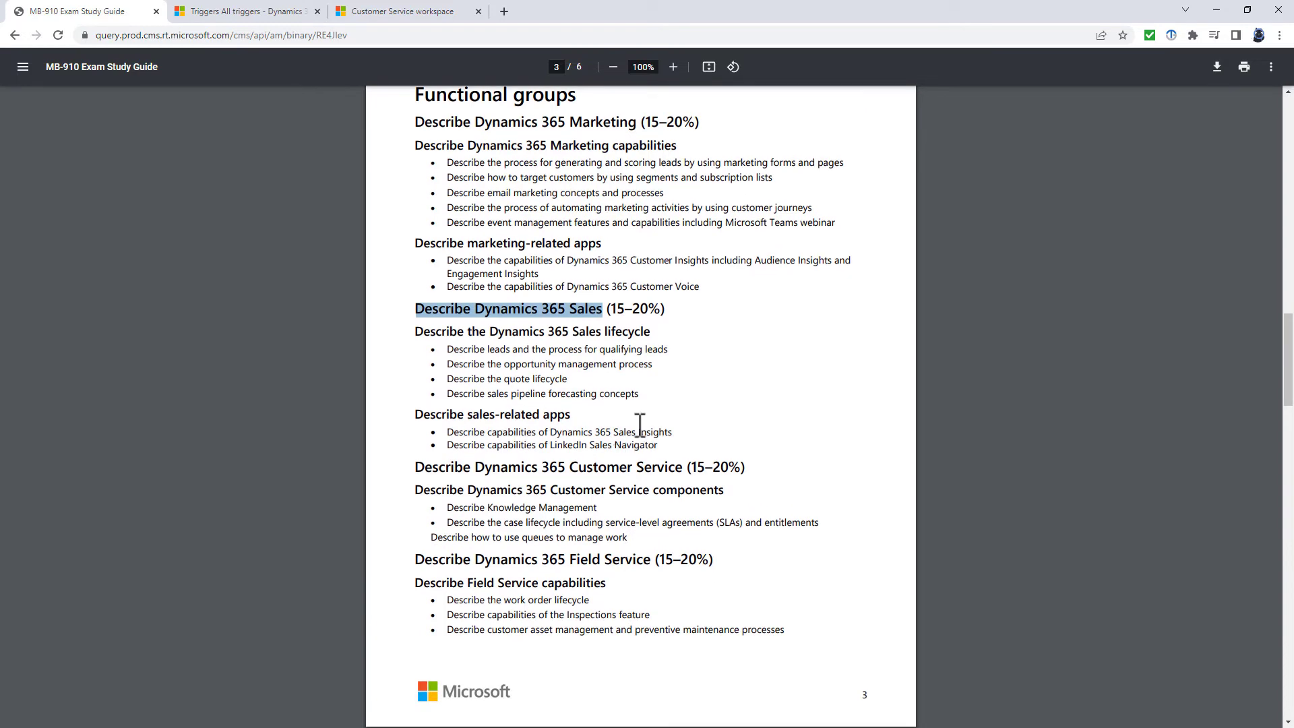
pyautogui.moveTo(639, 397)
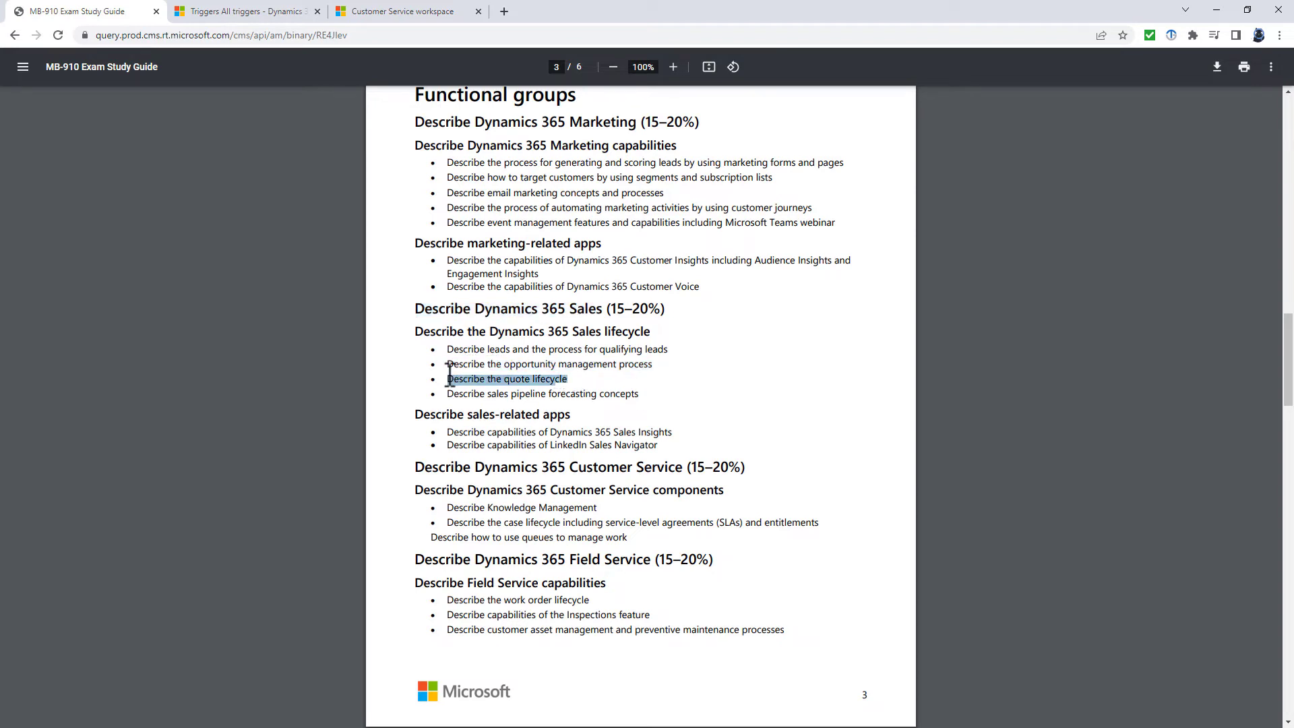
pyautogui.moveTo(617, 380)
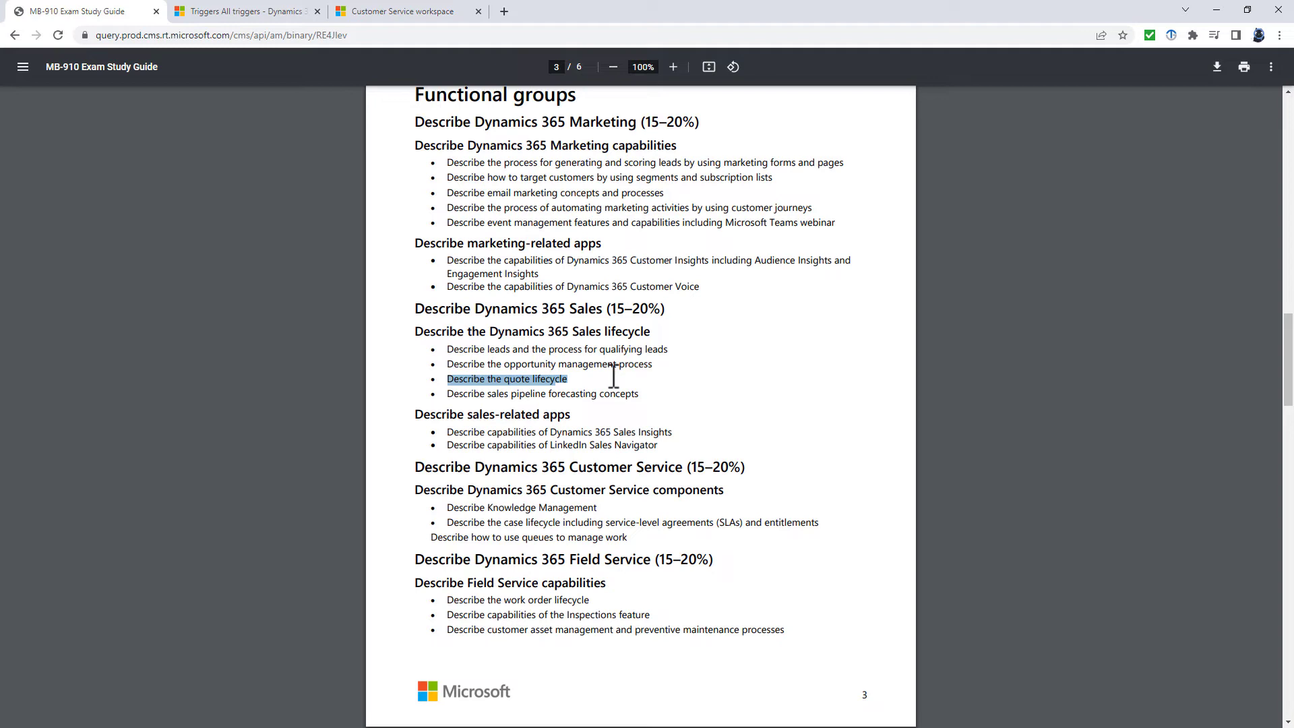
pyautogui.moveTo(545, 403)
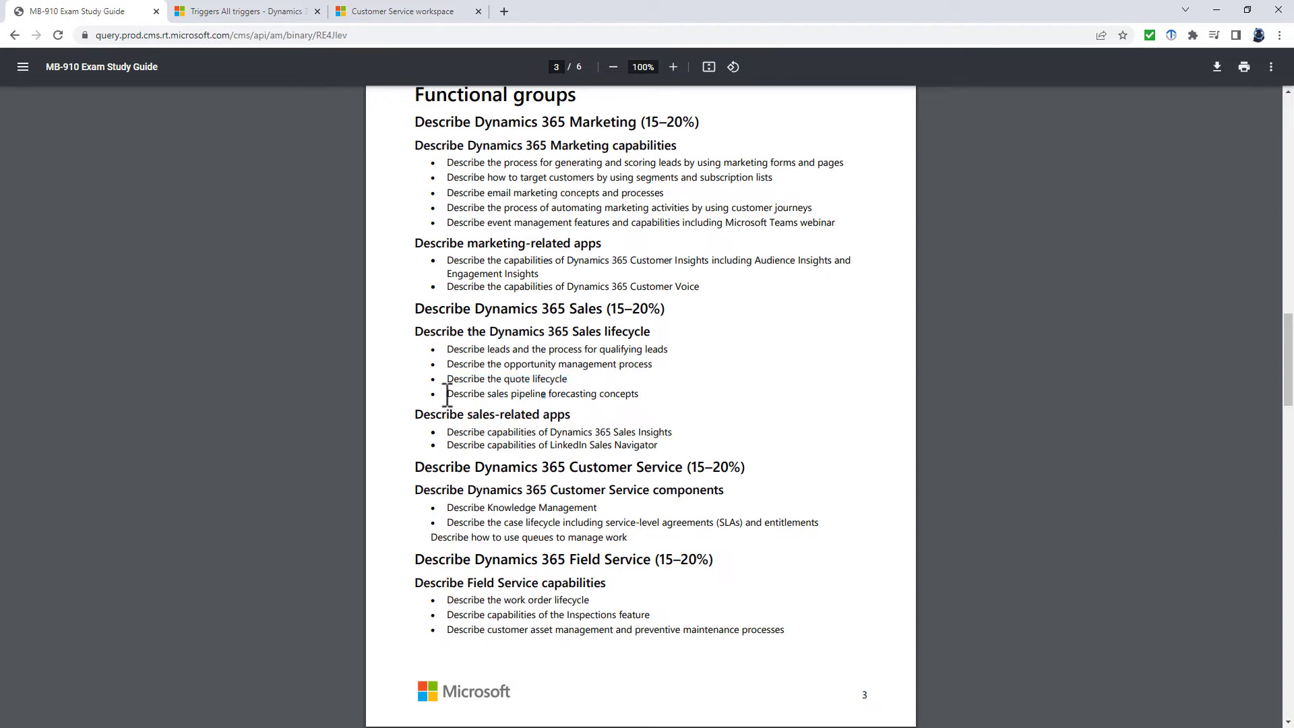
pyautogui.moveTo(446, 394); pyautogui.dragTo(639, 394)
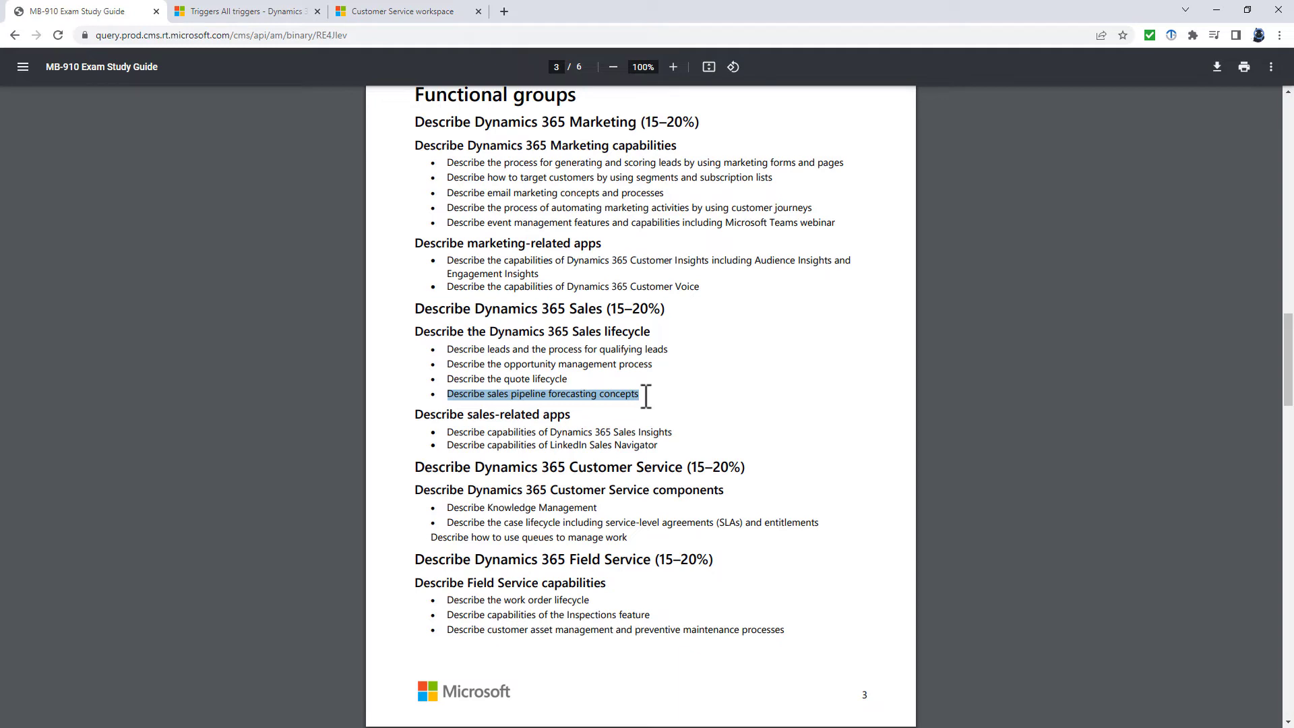
pyautogui.click(500, 393)
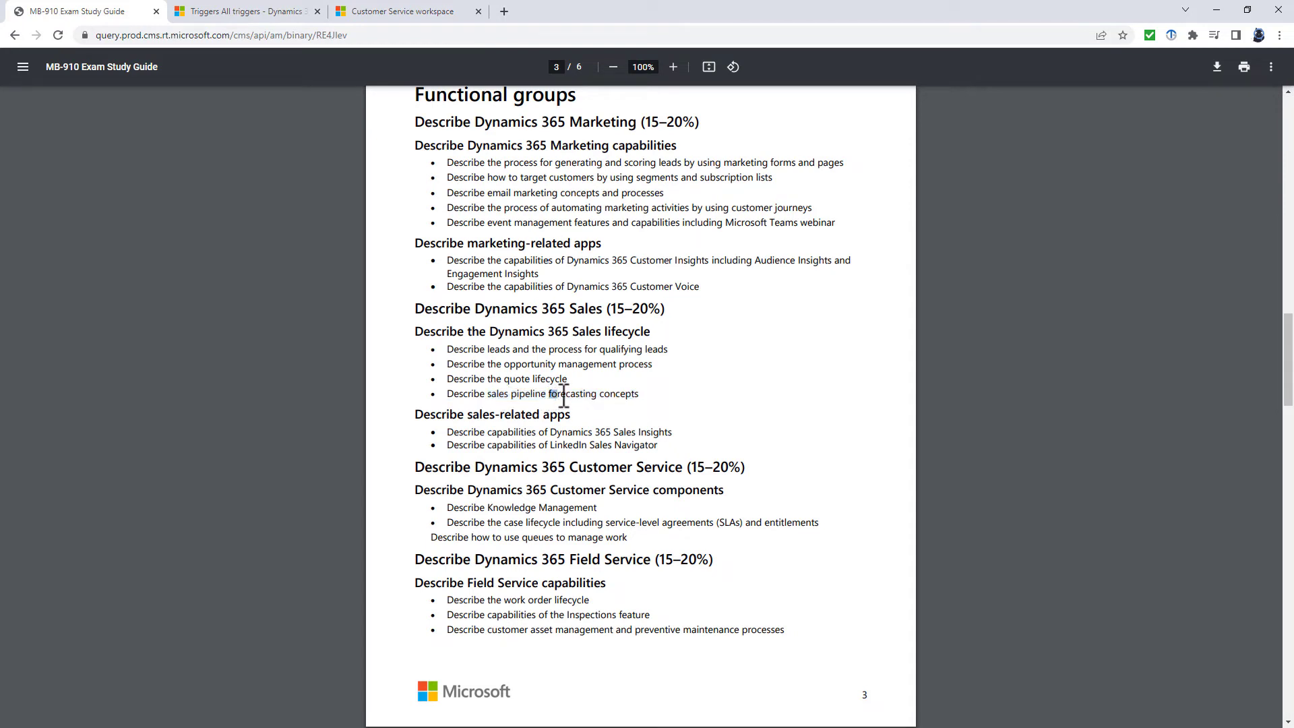
pyautogui.moveTo(547, 393); pyautogui.dragTo(639, 393)
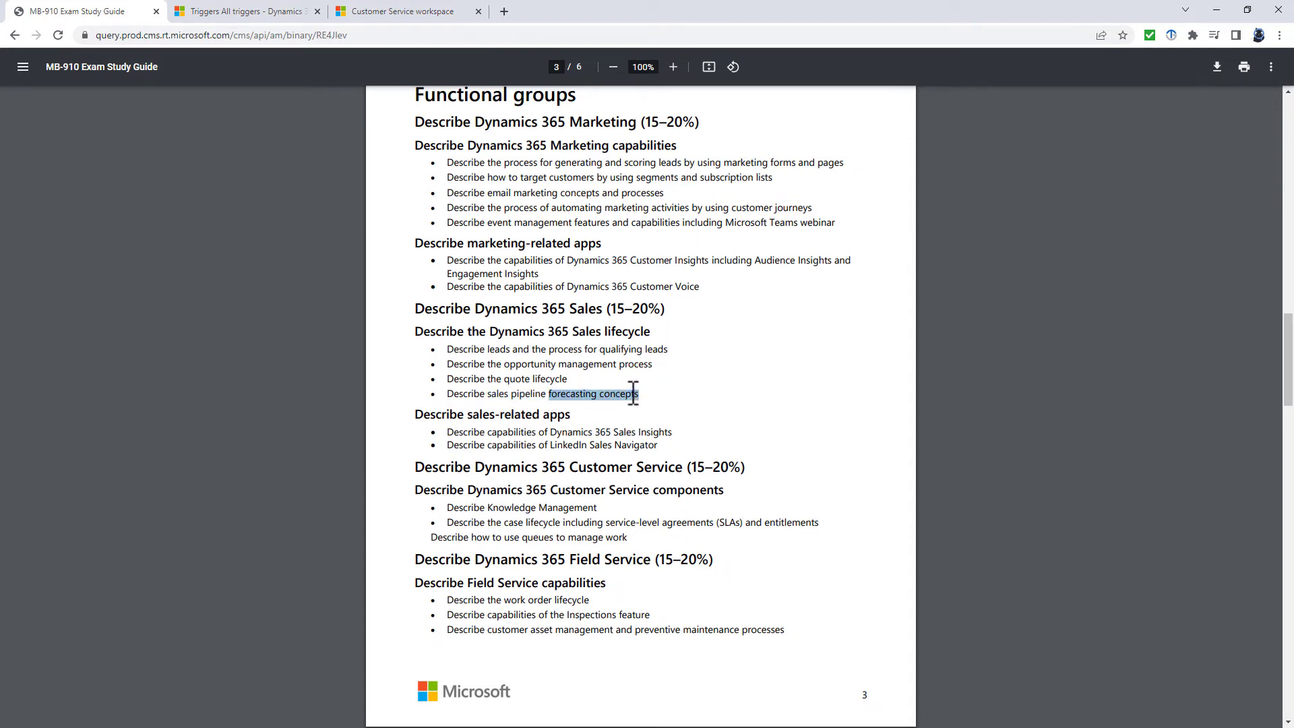
# Highlight 'Dynamics 365 Customer Service' in the Customer Service section heading
pyautogui.scroll(-3)
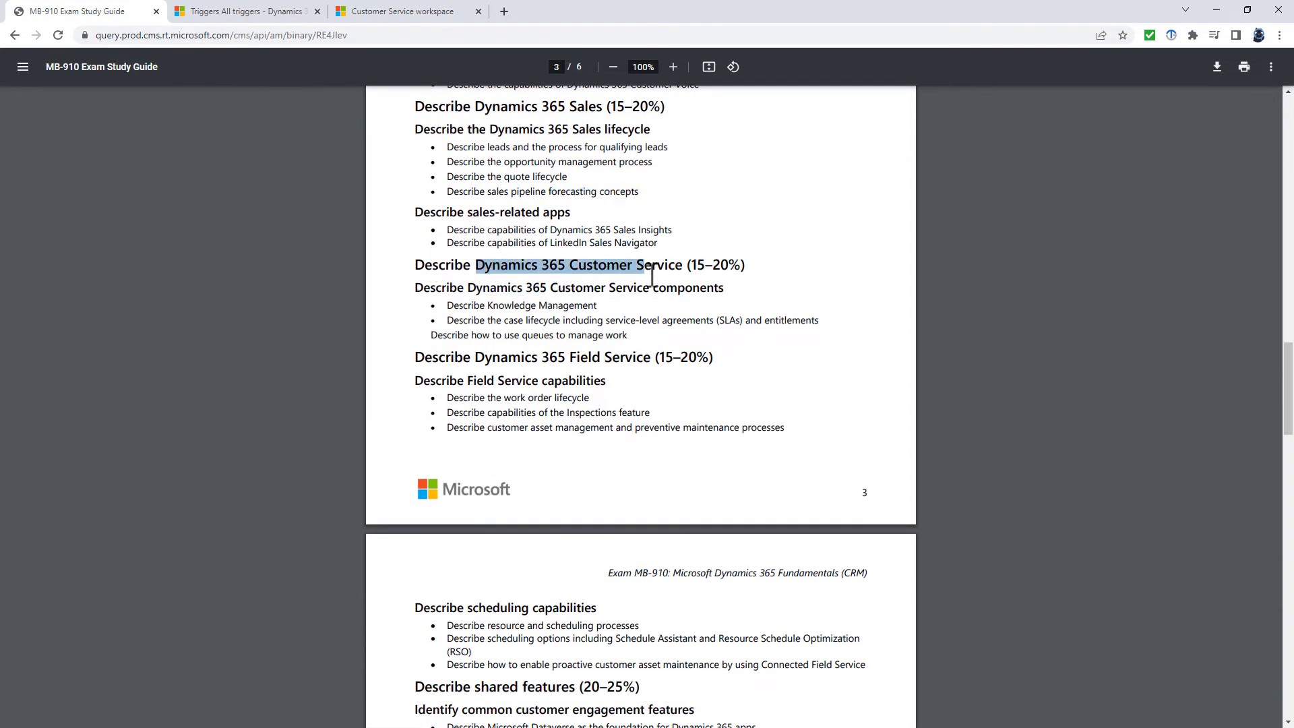
pyautogui.moveTo(633, 264); pyautogui.dragTo(682, 264)
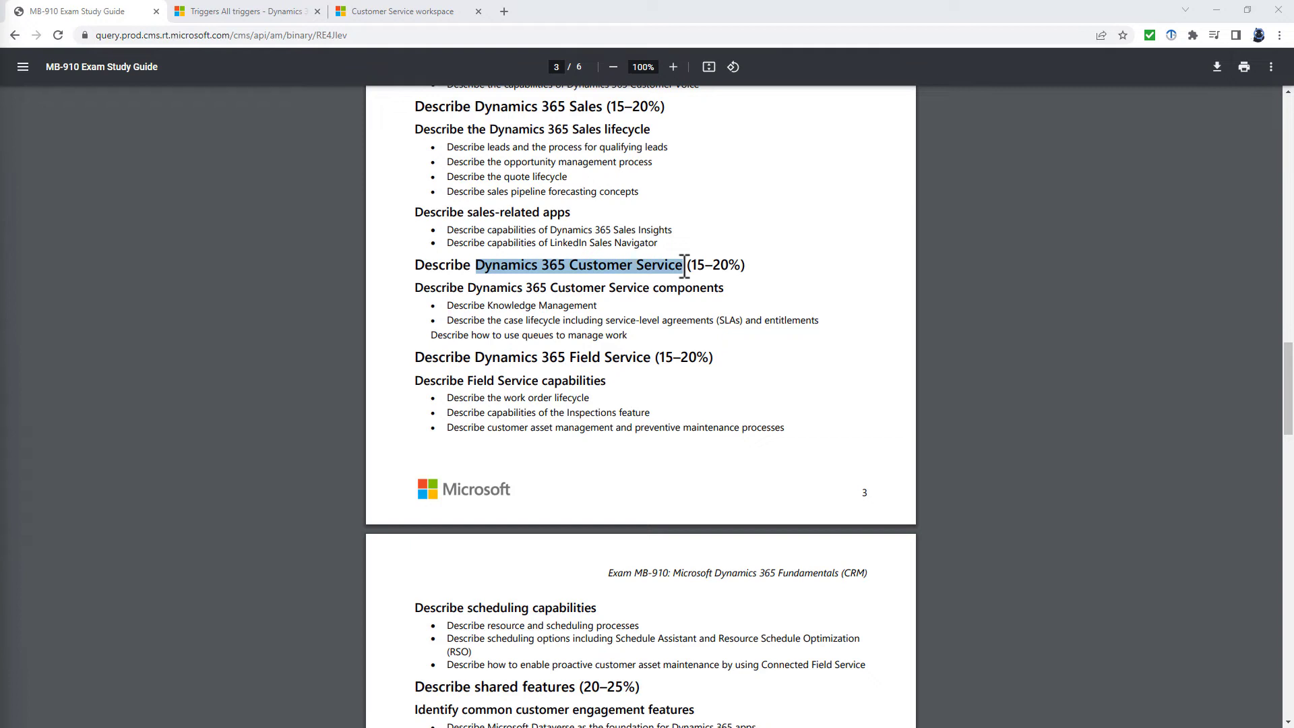
pyautogui.moveTo(318, 387)
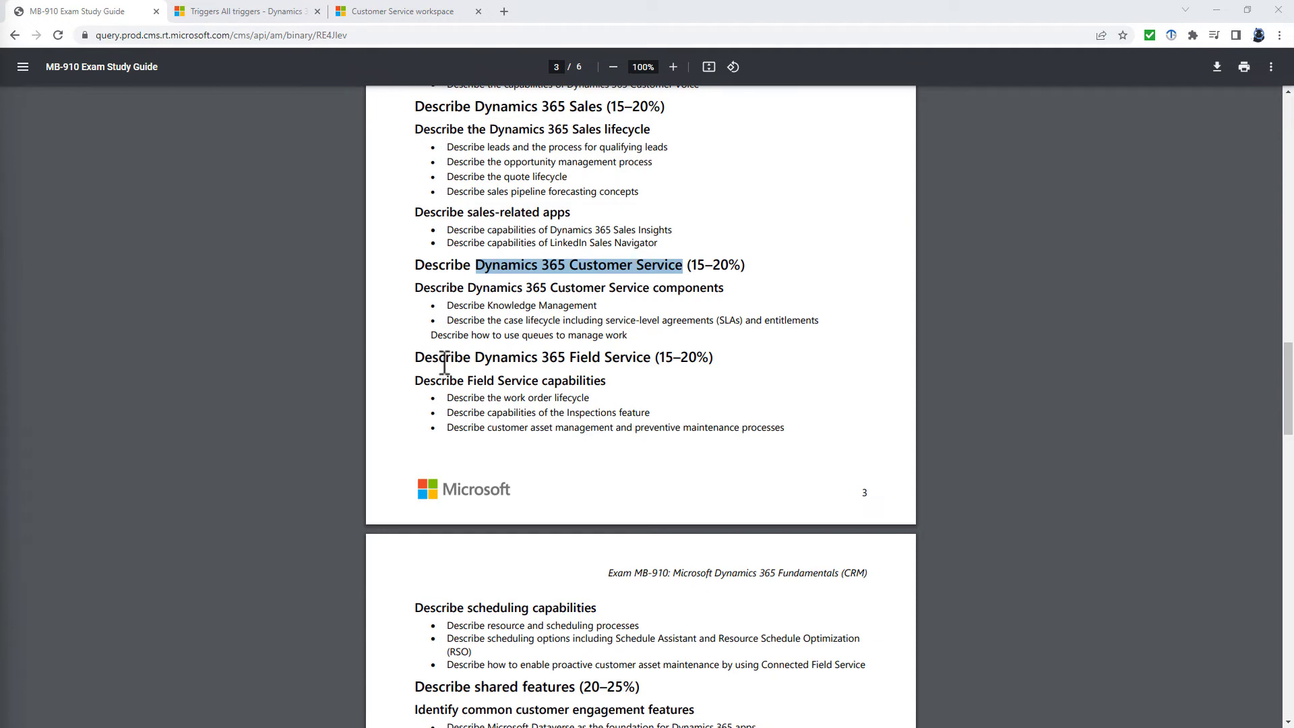
# Highlight the Field Service heading and the 'preventive maintenance processes' wording
pyautogui.doubleClick(559, 357)
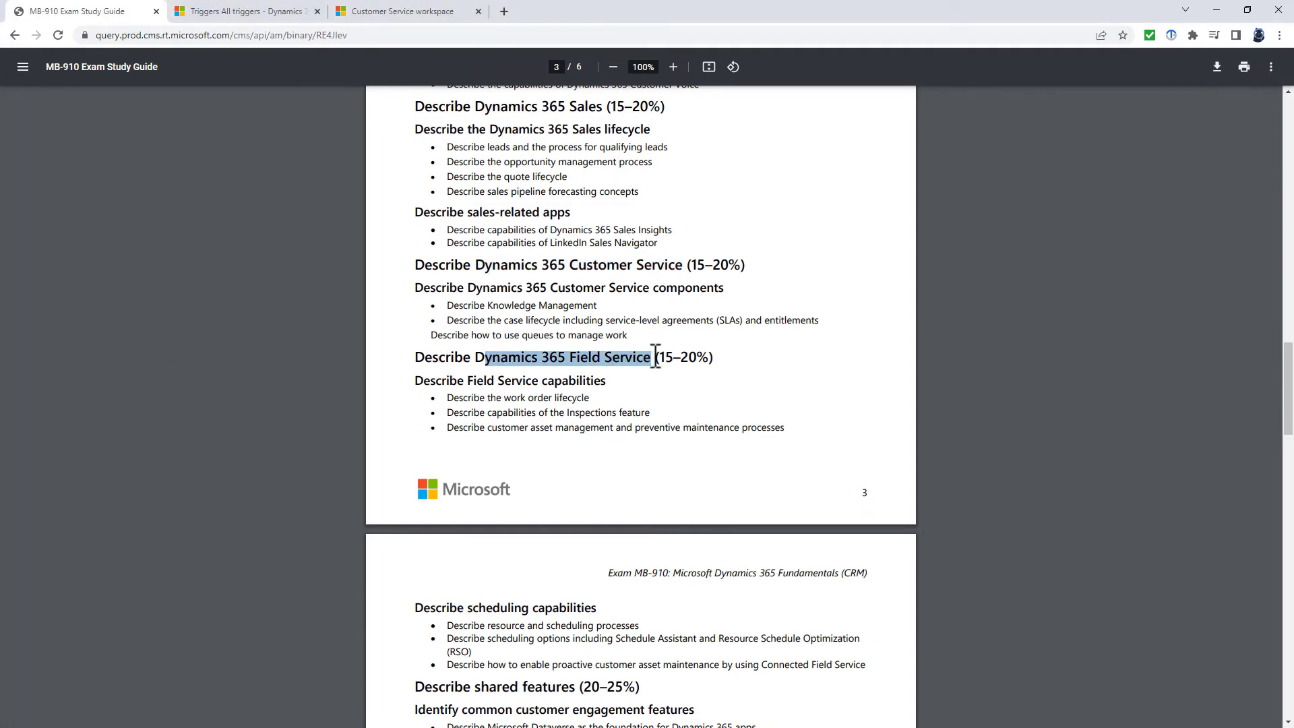
pyautogui.scroll(-3)
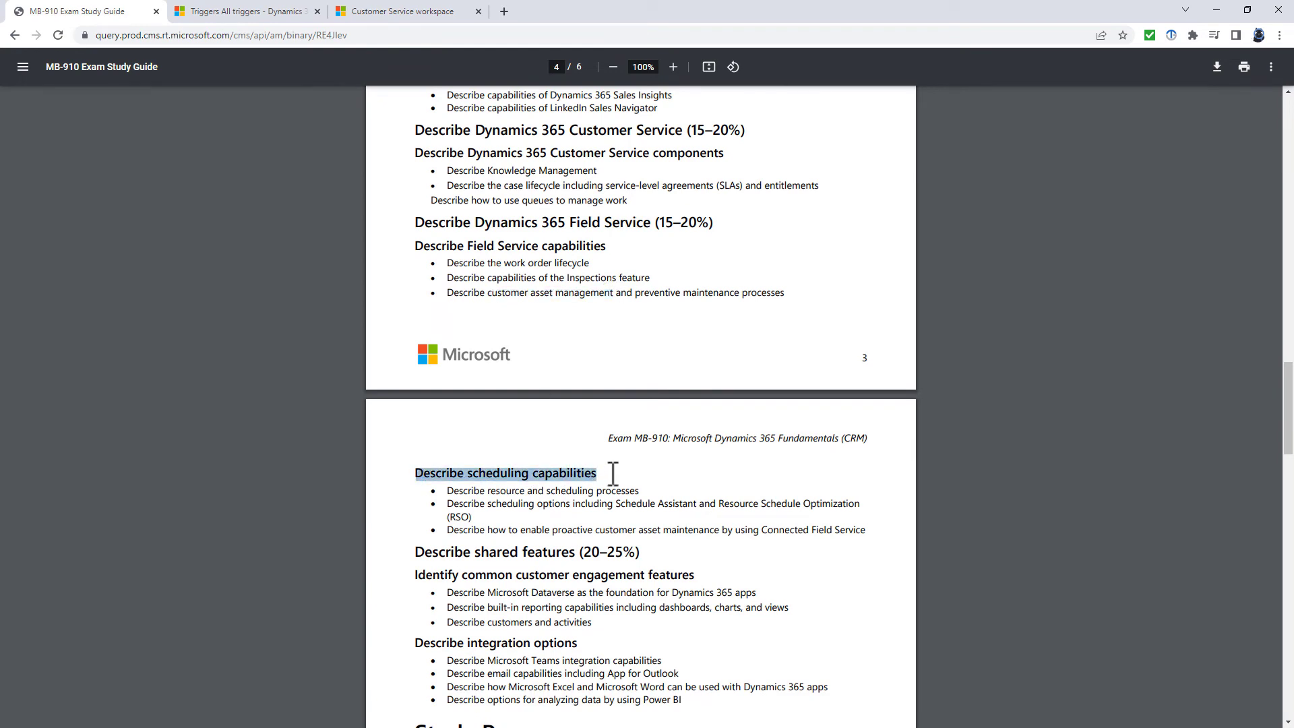
pyautogui.moveTo(624, 483)
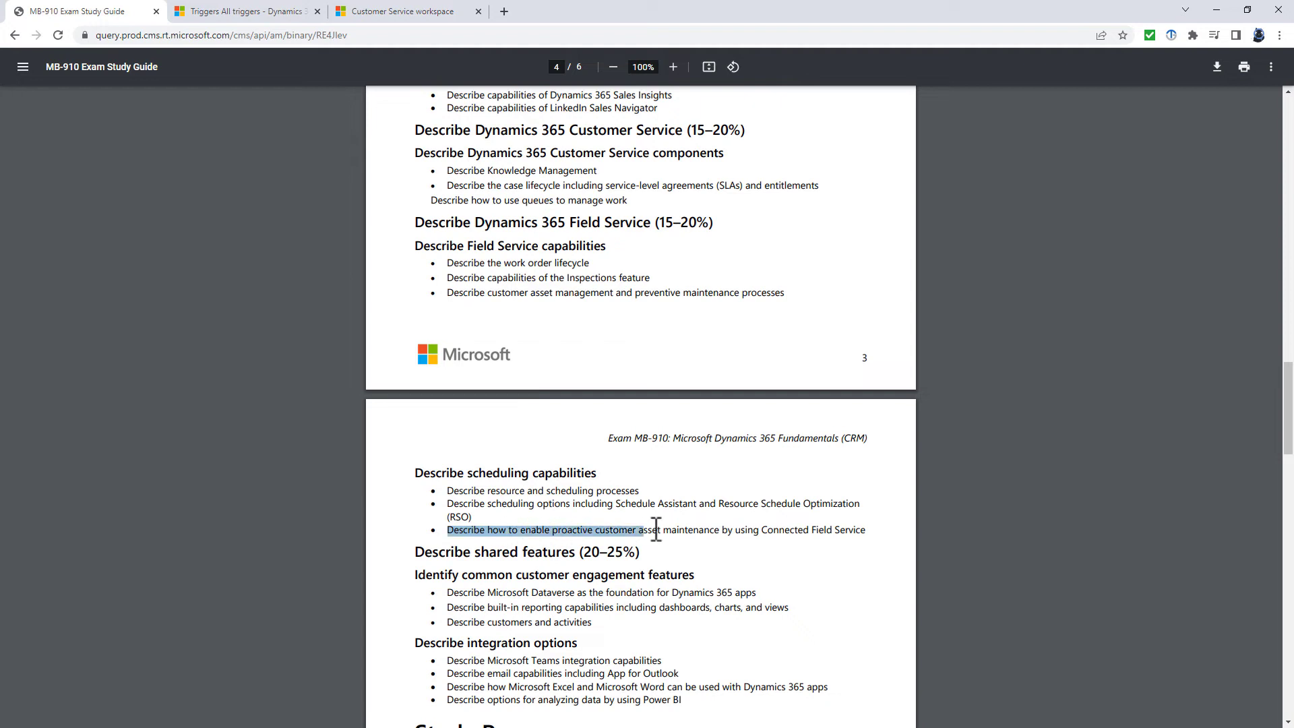
pyautogui.moveTo(638, 528); pyautogui.dragTo(729, 529)
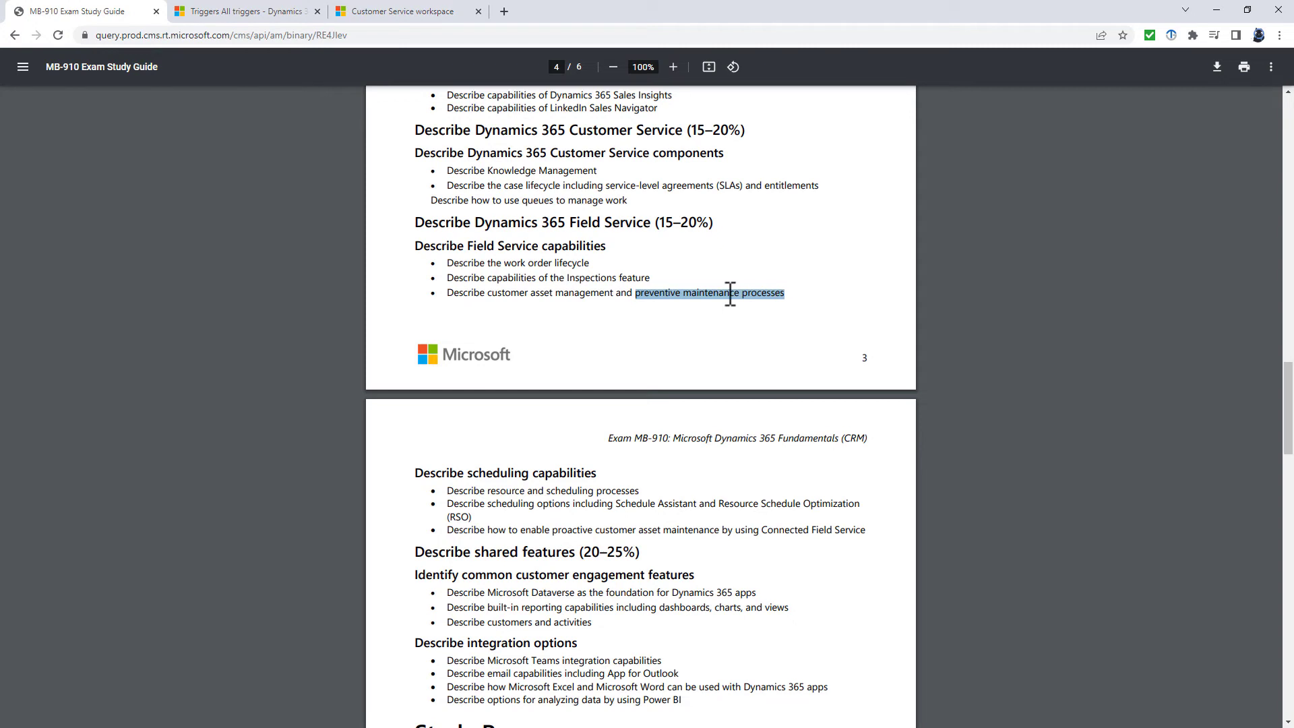
pyautogui.moveTo(419, 553)
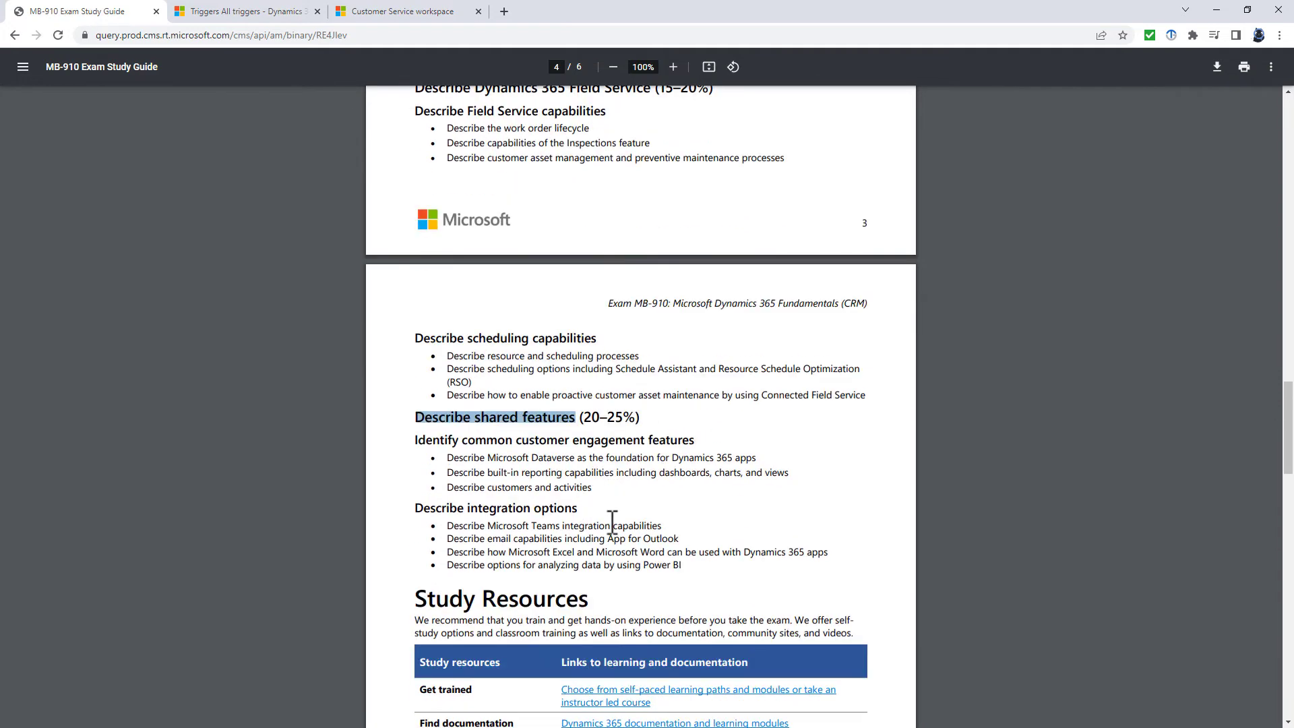
# Highlight the 'built-in reporting capabilities including dashboards, charts, and views' bullet
pyautogui.scroll(-3)
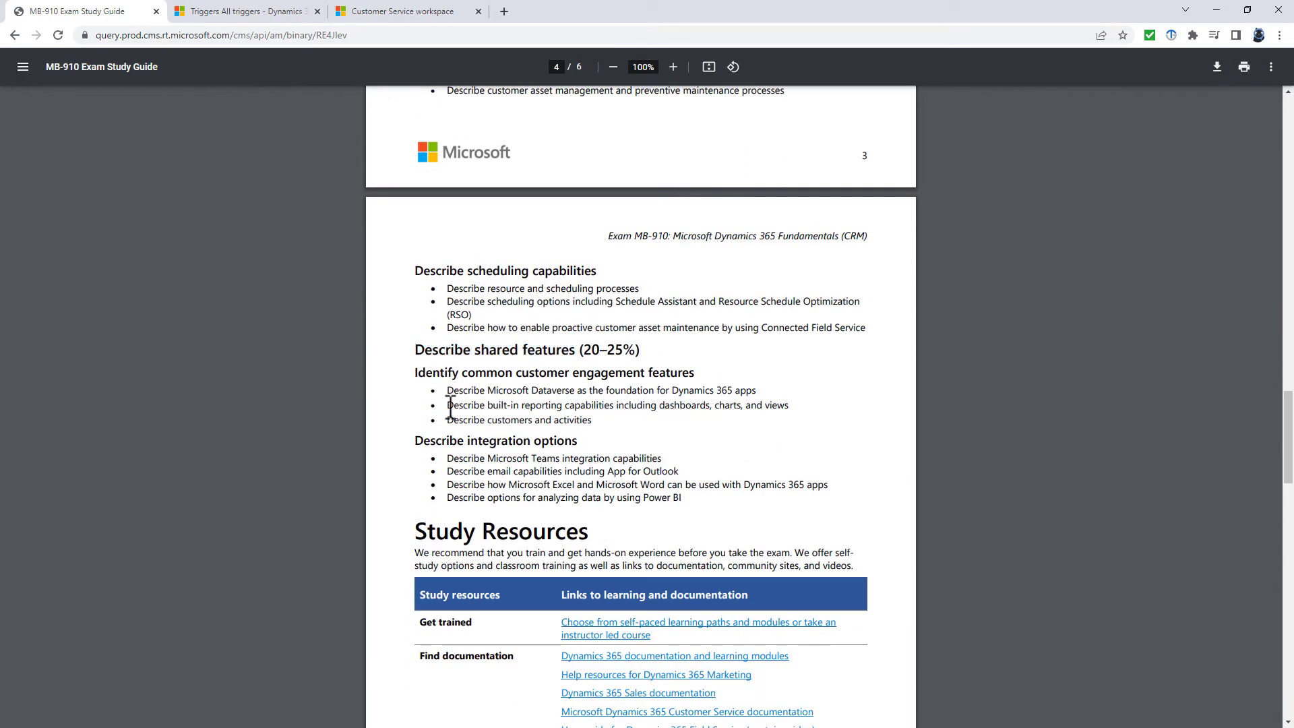
pyautogui.moveTo(446, 404); pyautogui.dragTo(774, 404)
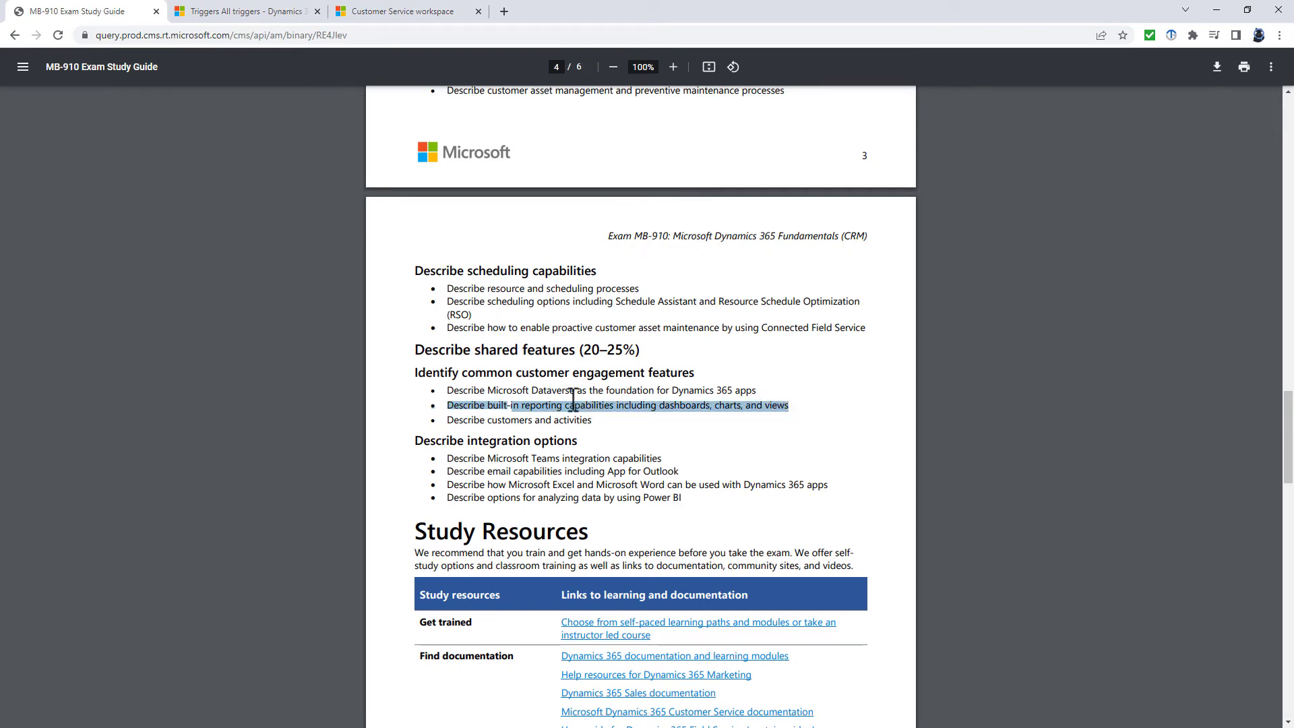
pyautogui.moveTo(547, 484)
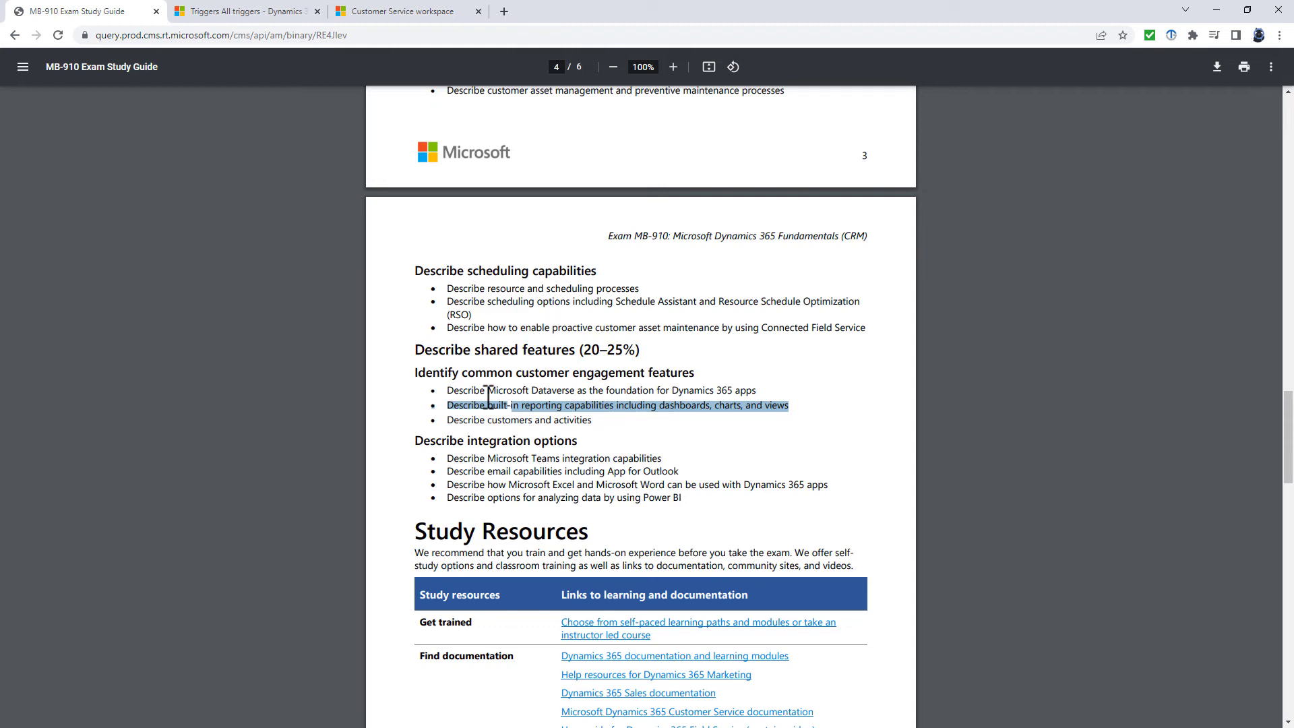
# Scroll back to page 3 and highlight 'Dynamics 365 Marketing' in the Marketing heading
pyautogui.scroll(3)
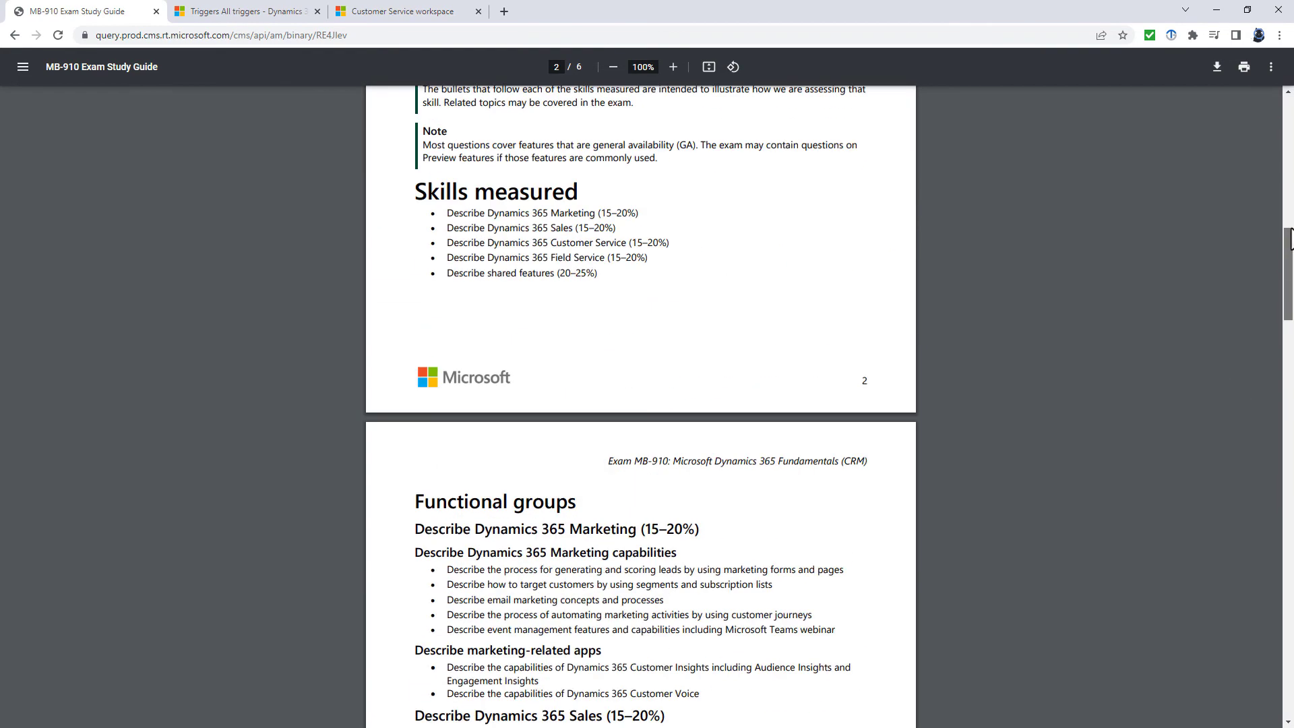
pyautogui.scroll(-3)
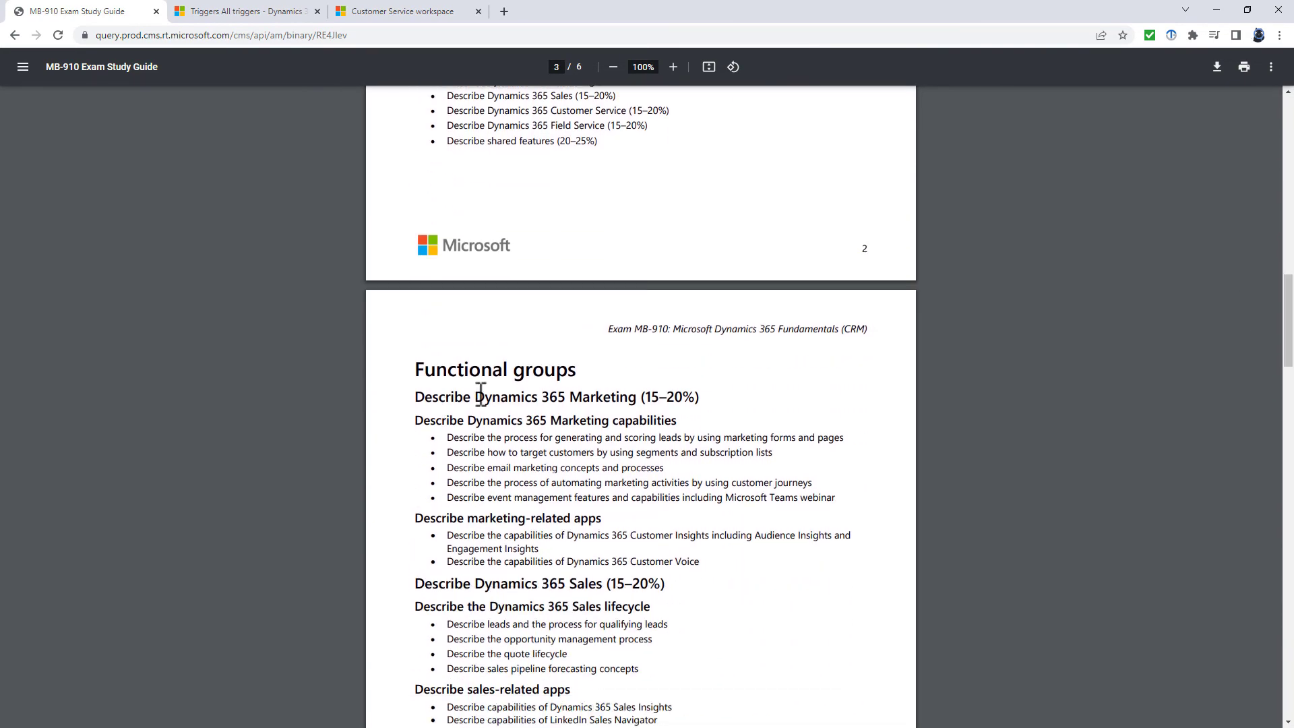
pyautogui.doubleClick(553, 396)
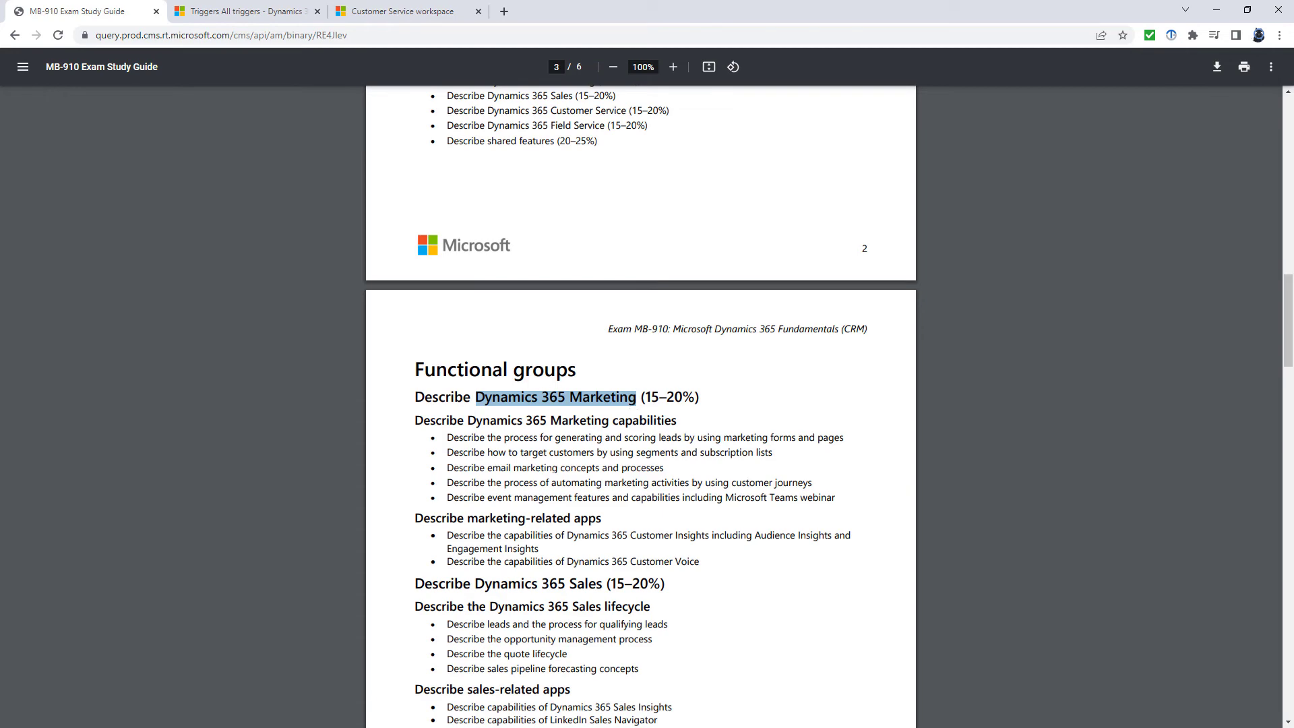
pyautogui.moveTo(1224, 410)
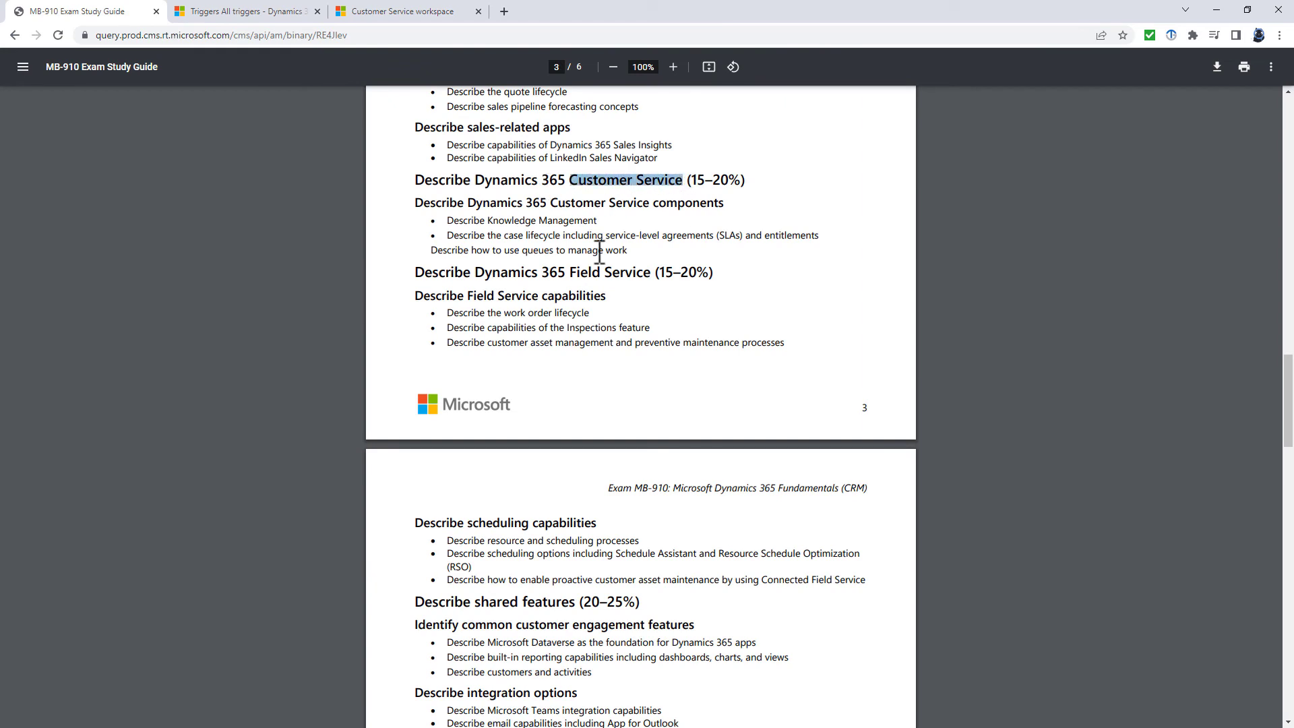
pyautogui.moveTo(143, 458)
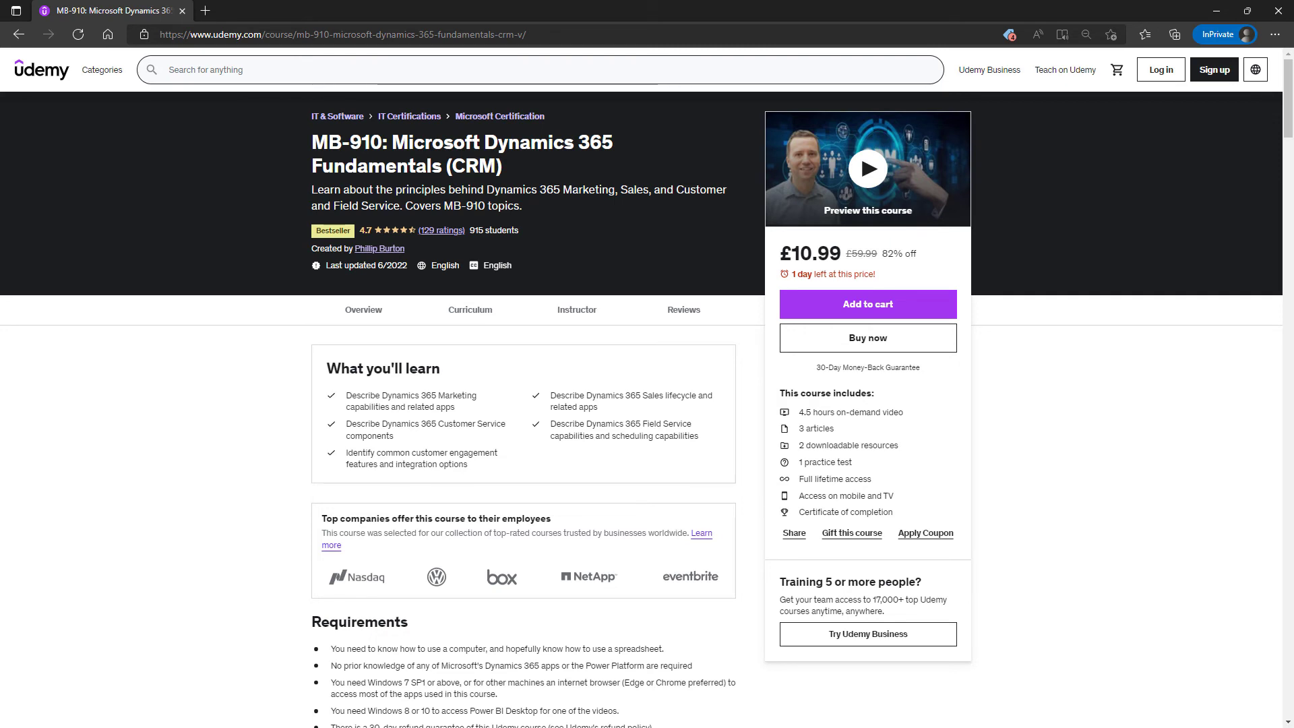
pyautogui.moveTo(870, 253)
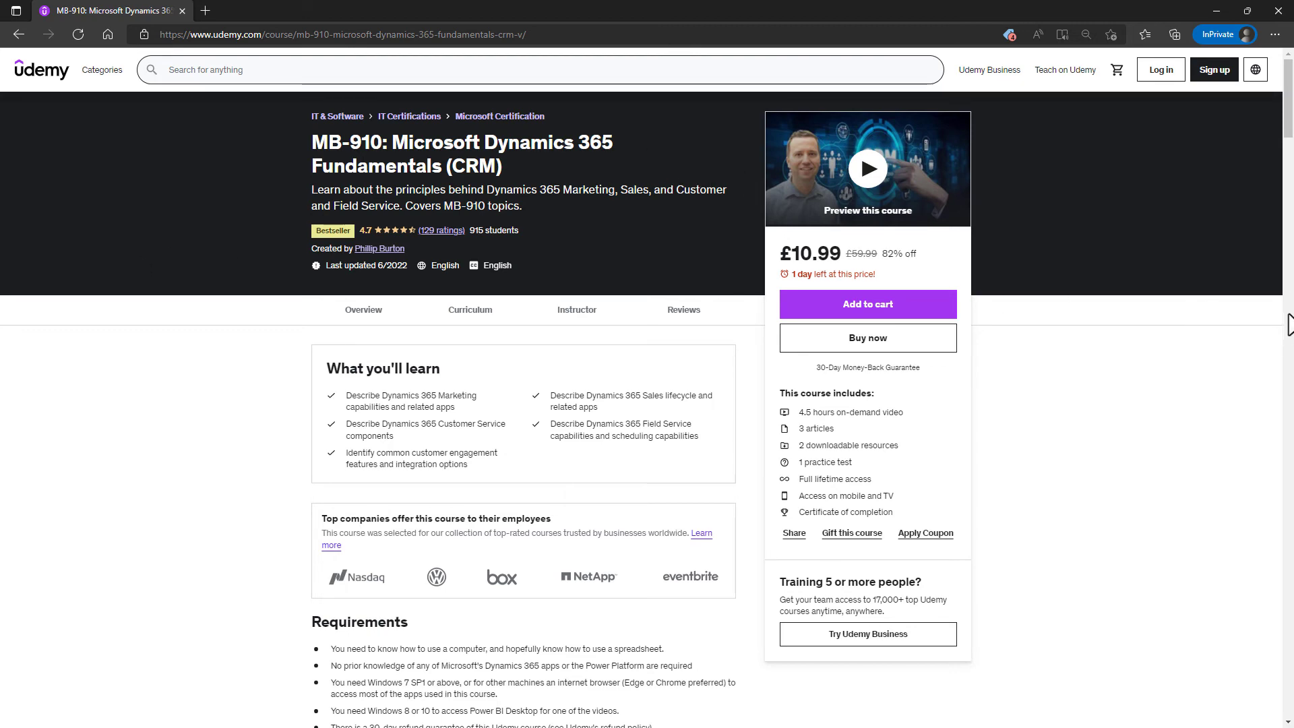
# Scroll the Udemy MB-910 course page down to its Course content sections
pyautogui.scroll(-3)
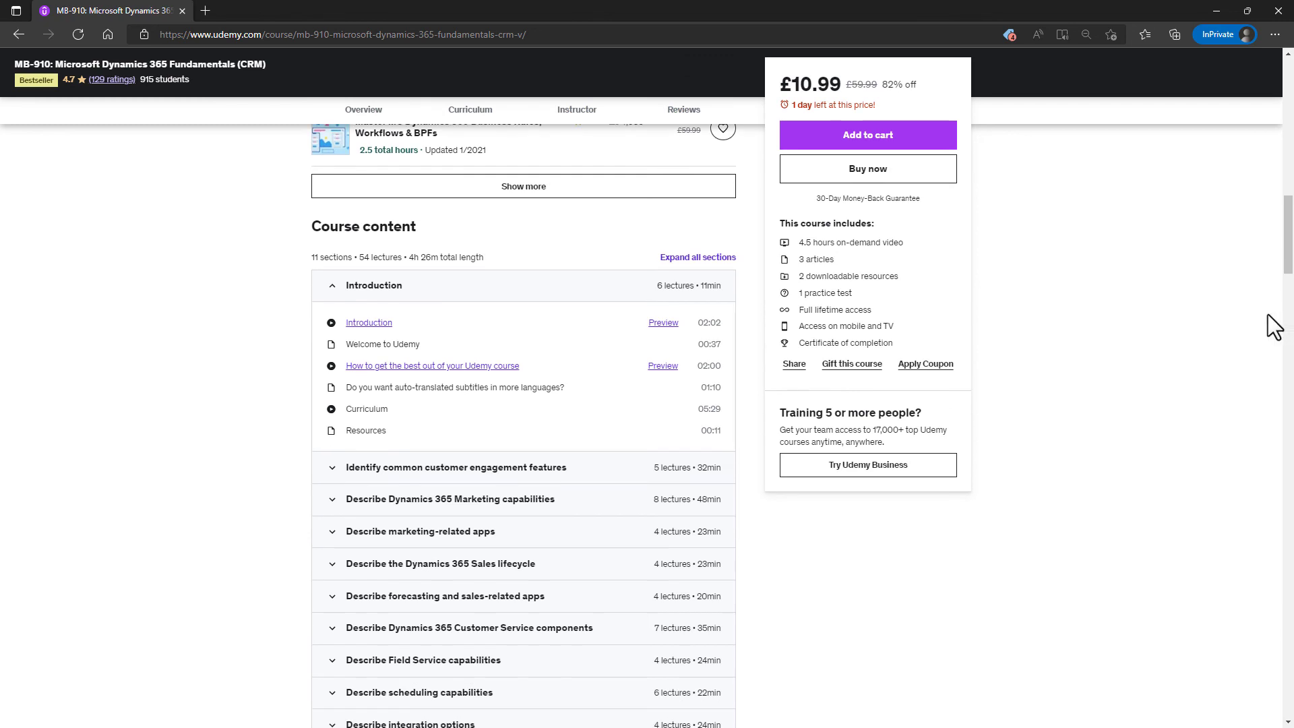
pyautogui.scroll(-3)
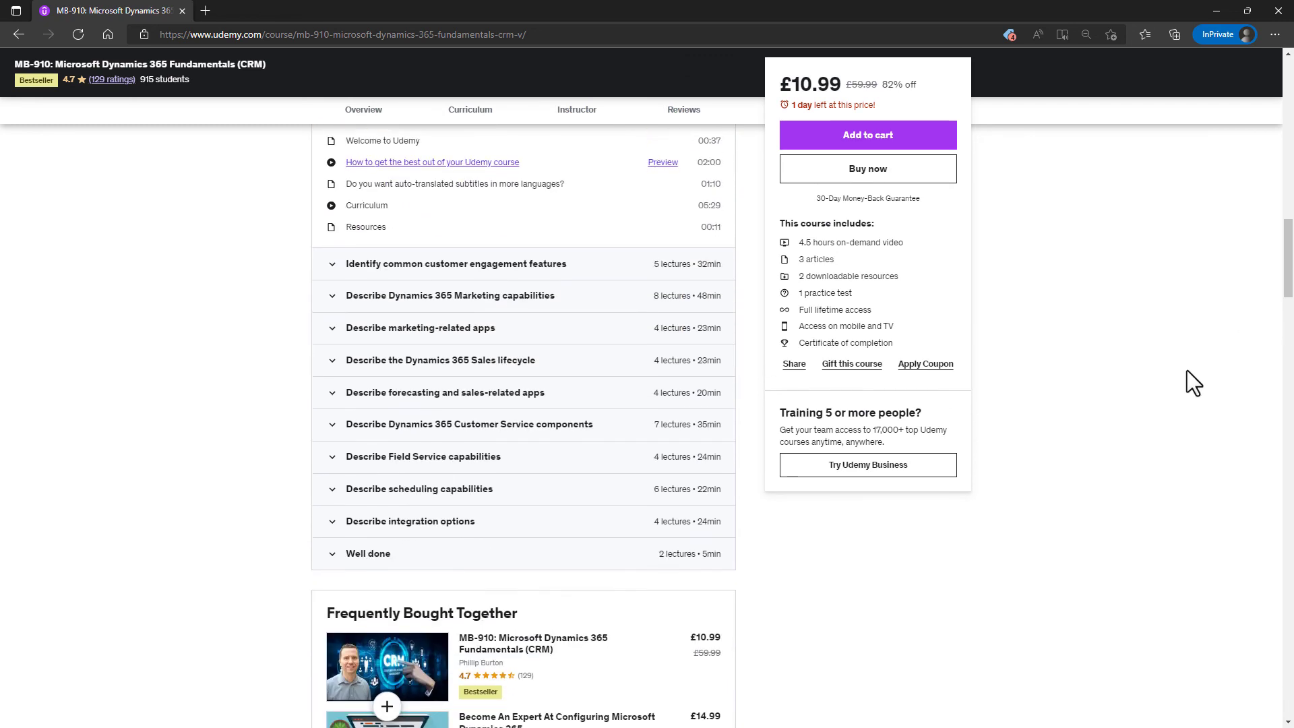